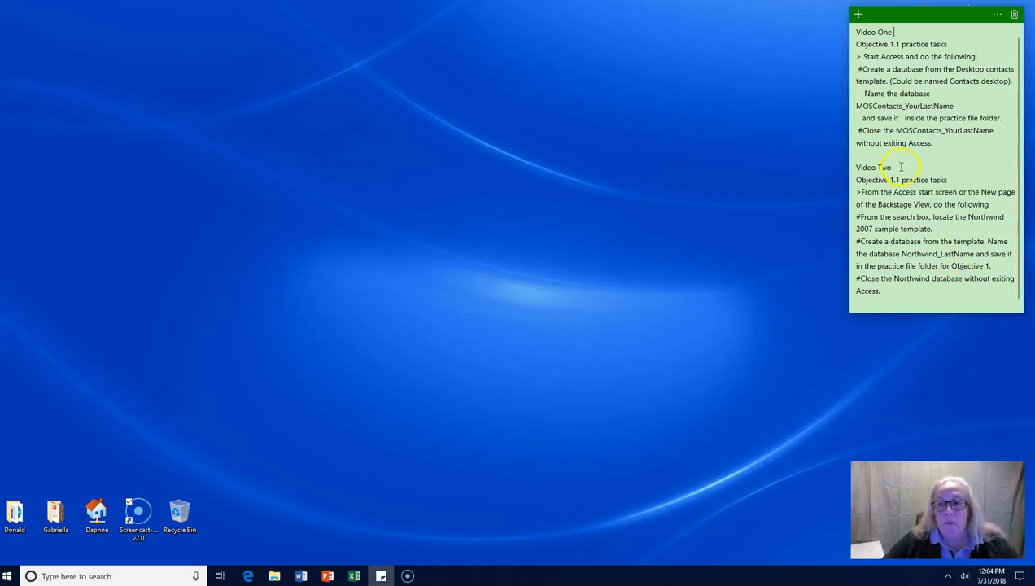
Review the task notes, then browse into Daphne > Access Download Files_MOS 2016.
{"action": "double_click", "coordinate": [895, 179]}
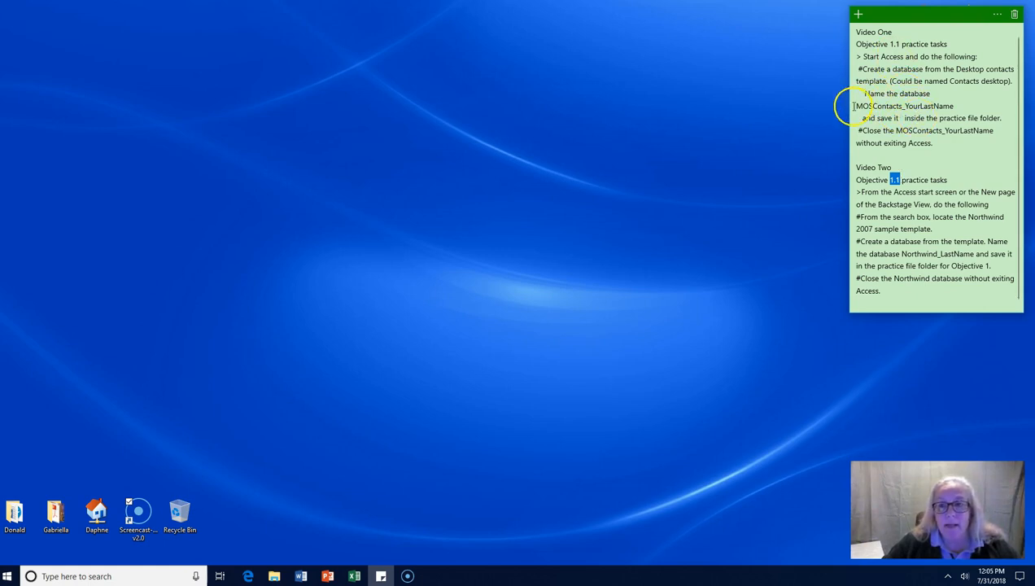
{"action": "double_click", "coordinate": [903, 105]}
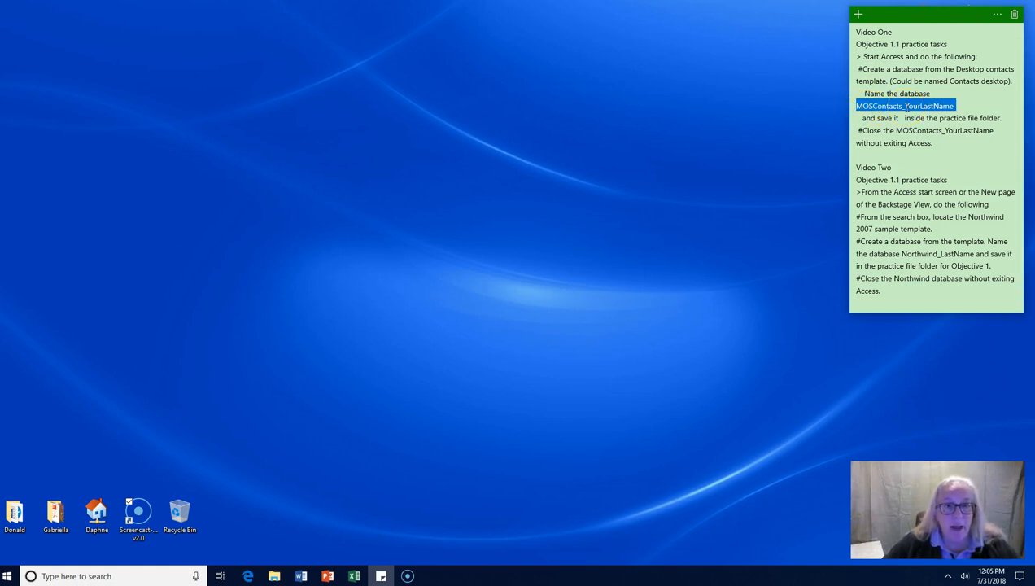
{"action": "mouse_move", "coordinate": [638, 150]}
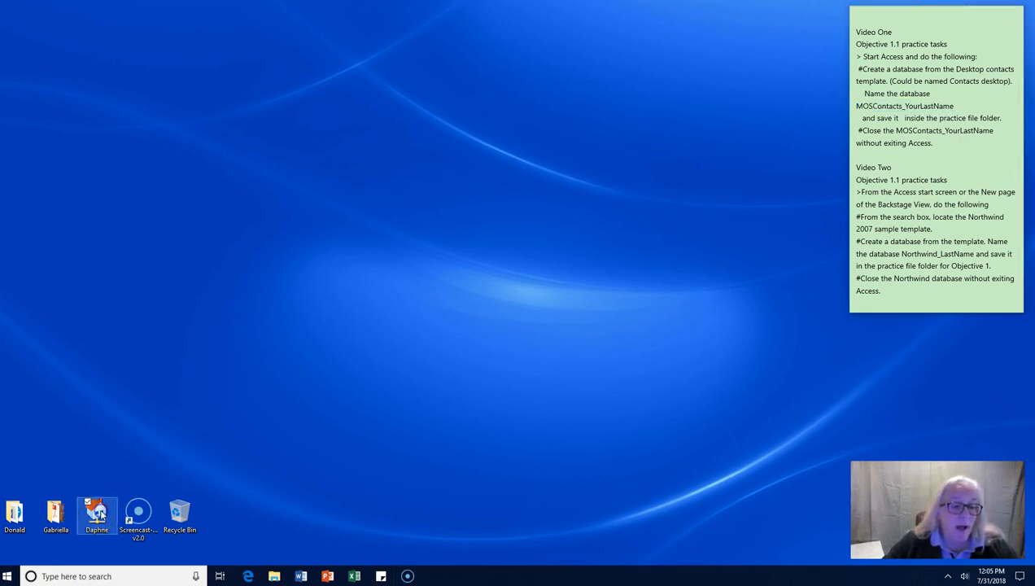
{"action": "double_click", "coordinate": [96, 513]}
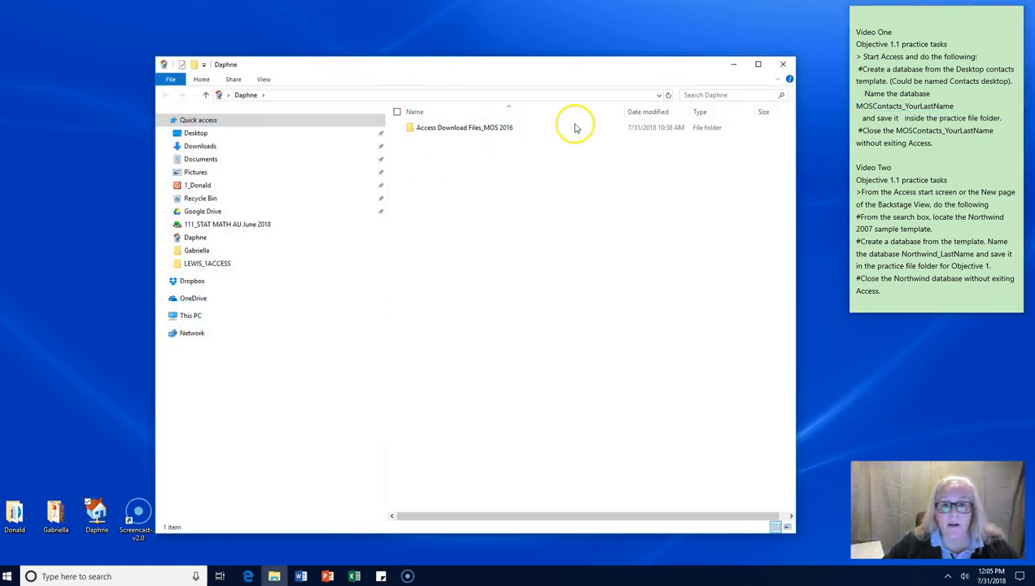
{"action": "double_click", "coordinate": [465, 127]}
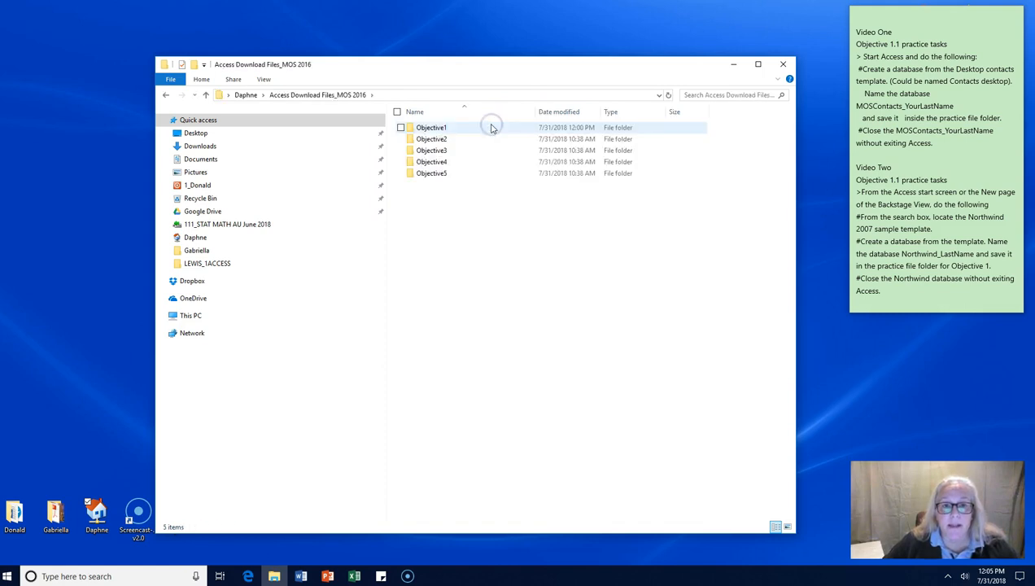
{"action": "mouse_move", "coordinate": [431, 127]}
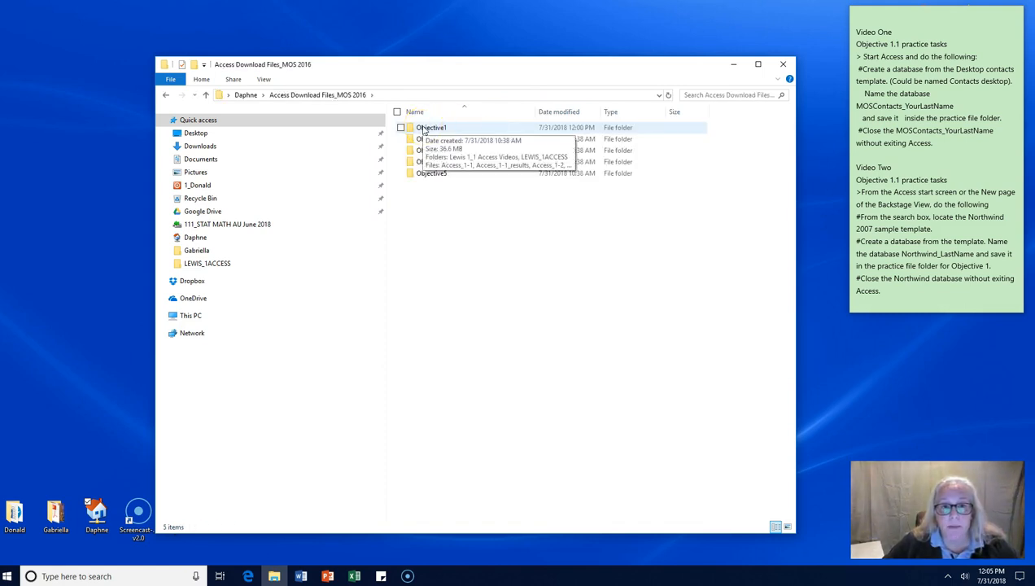
Continue into Objective1 > LEWIS_1ACCESS, where MOSContacts_Lewis is stored.
{"action": "double_click", "coordinate": [433, 127]}
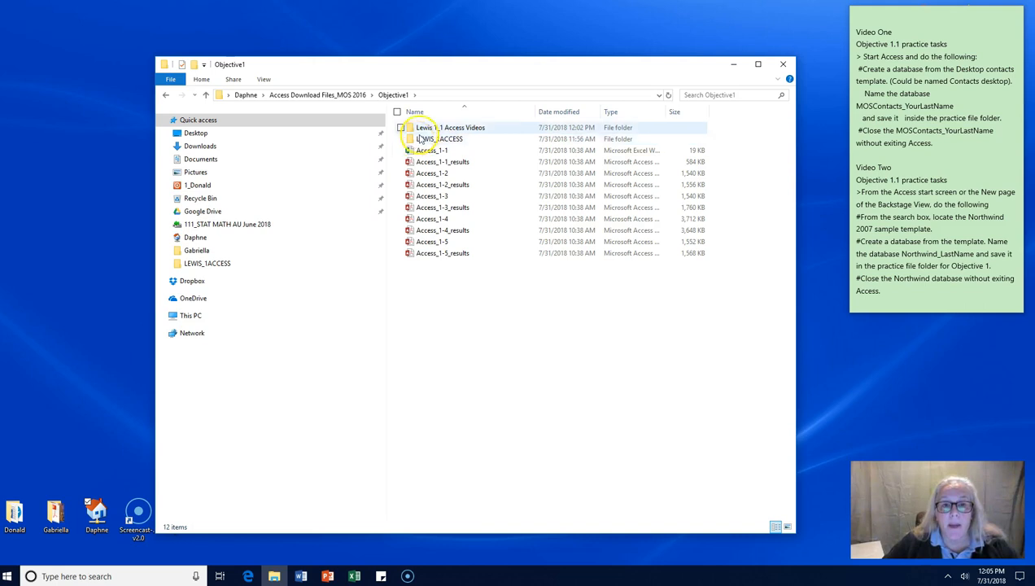
{"action": "mouse_move", "coordinate": [449, 127]}
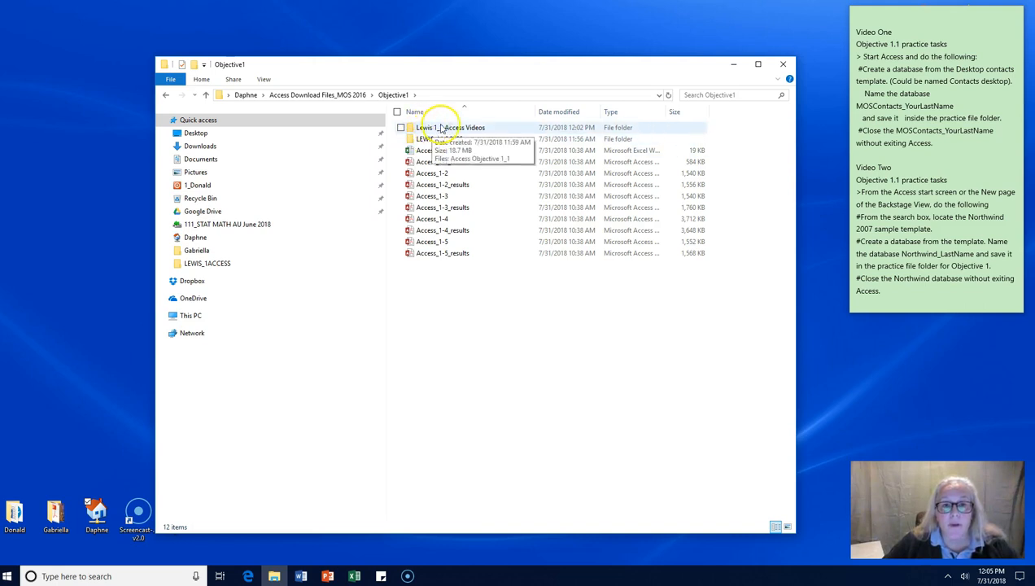
{"action": "left_click", "coordinate": [440, 138]}
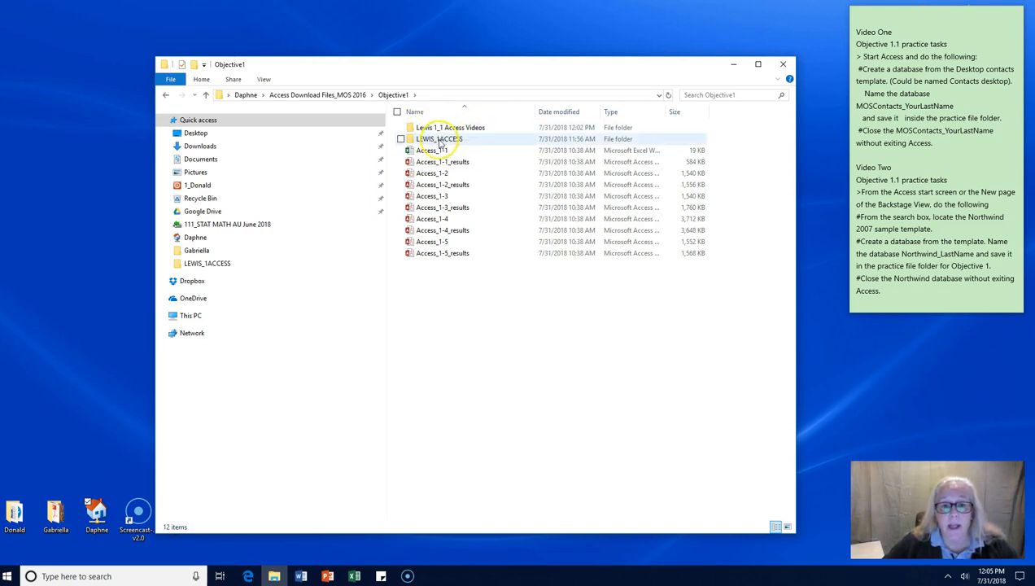
{"action": "mouse_move", "coordinate": [439, 139]}
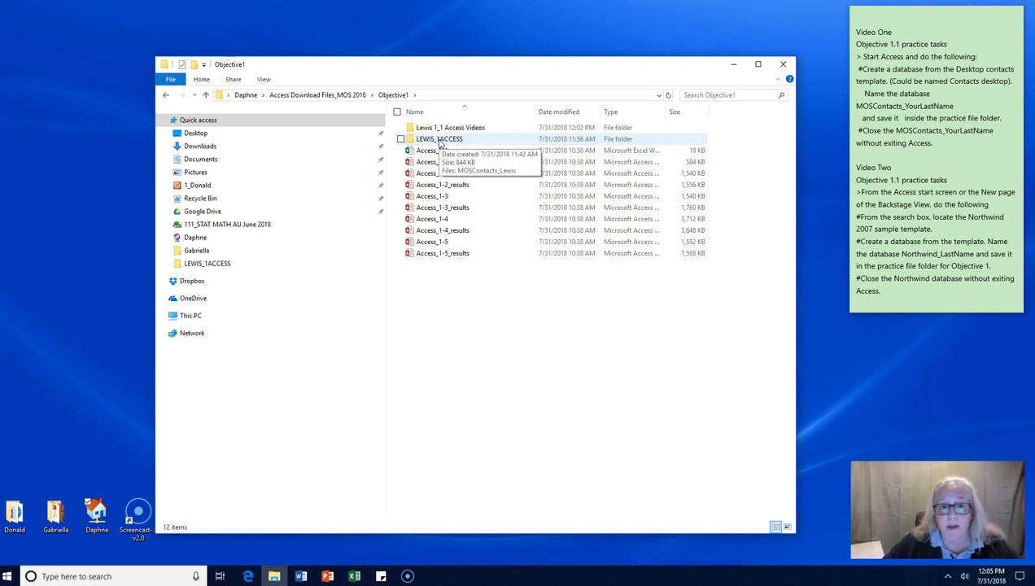
{"action": "double_click", "coordinate": [440, 138]}
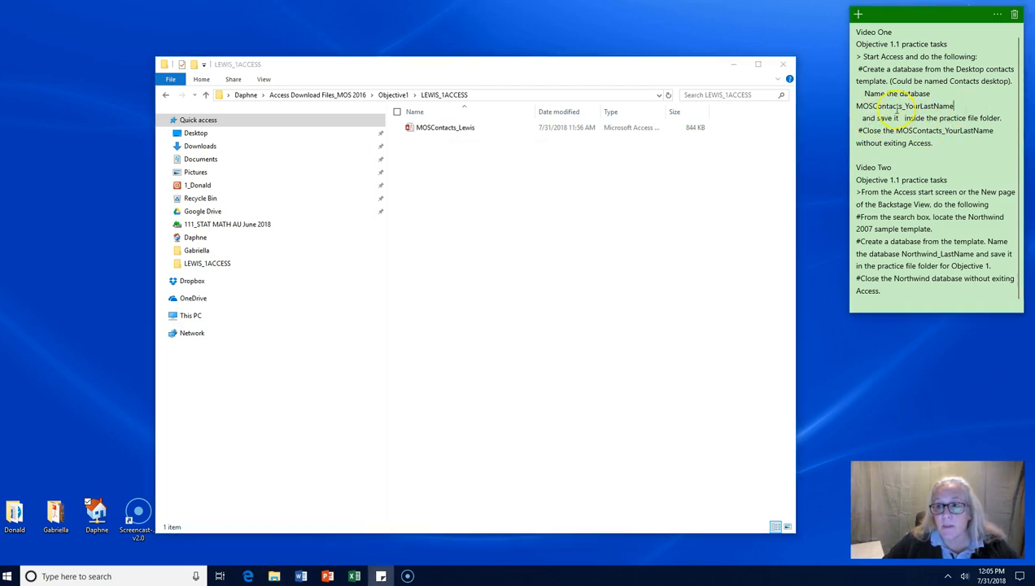
{"action": "double_click", "coordinate": [903, 106]}
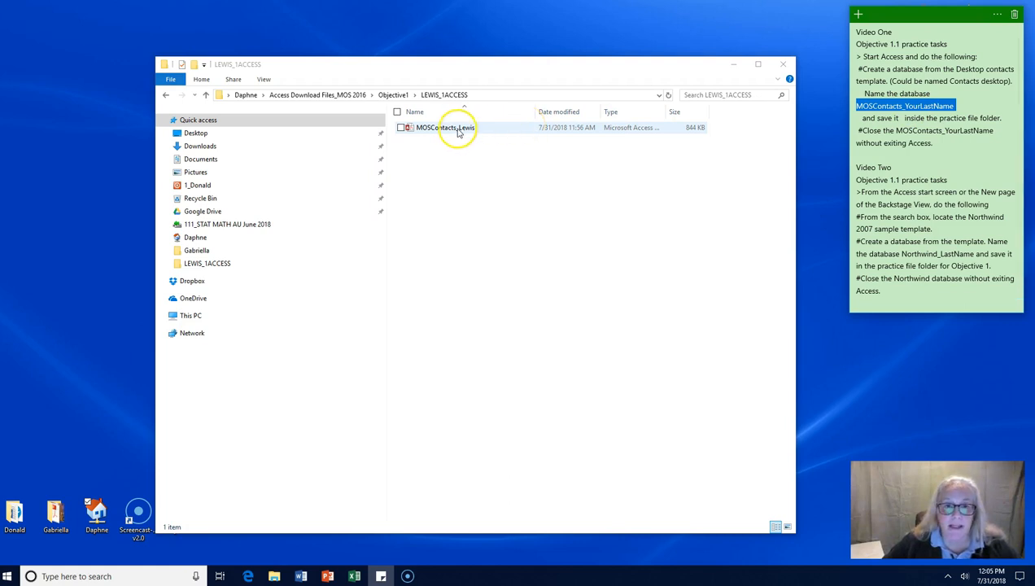
{"action": "mouse_move", "coordinate": [459, 129]}
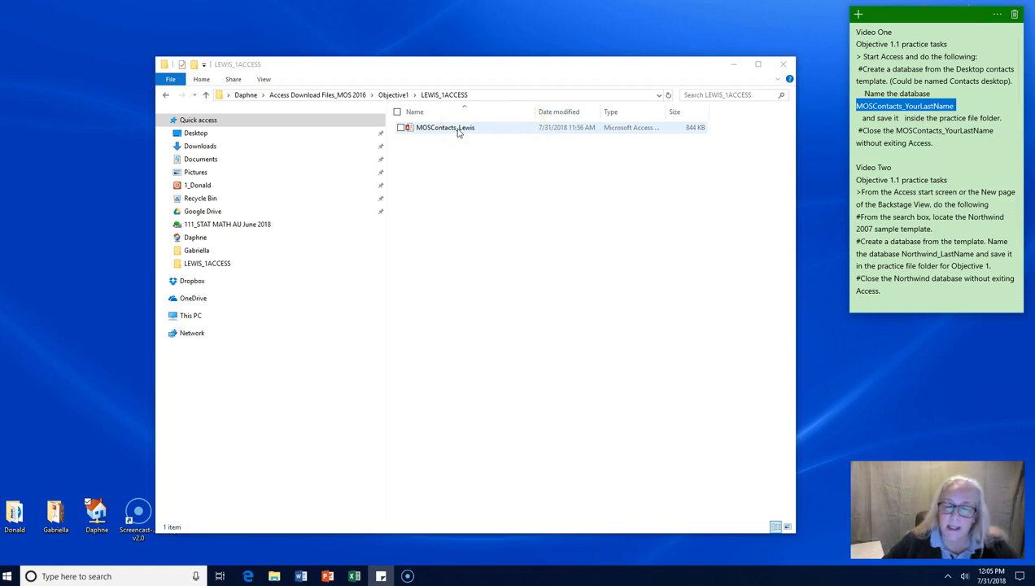
Open MOSContacts_Lewis, dismiss its welcome screen, and narrow the navigation pane to widen the form.
{"action": "double_click", "coordinate": [446, 127]}
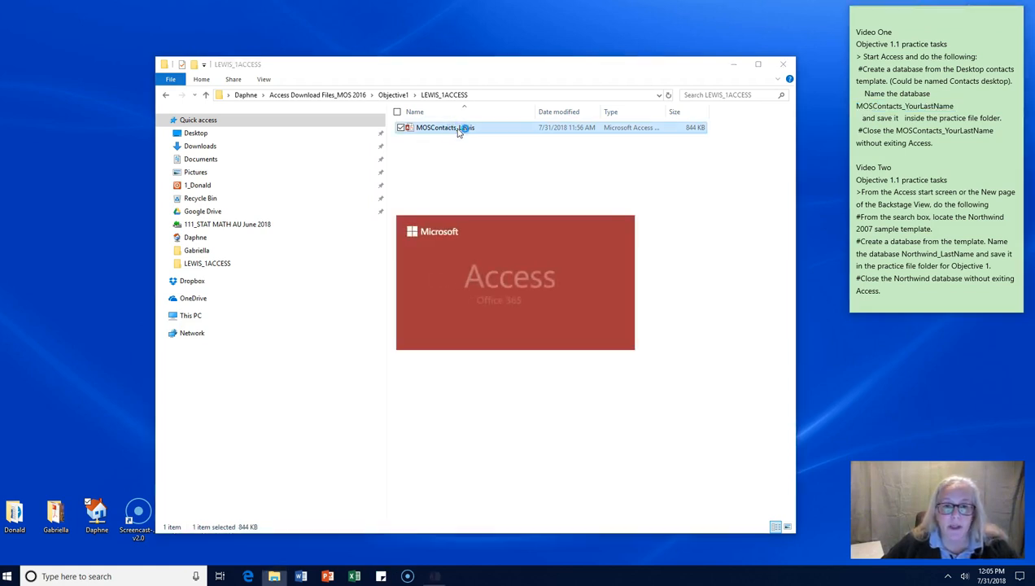
{"action": "double_click", "coordinate": [446, 127]}
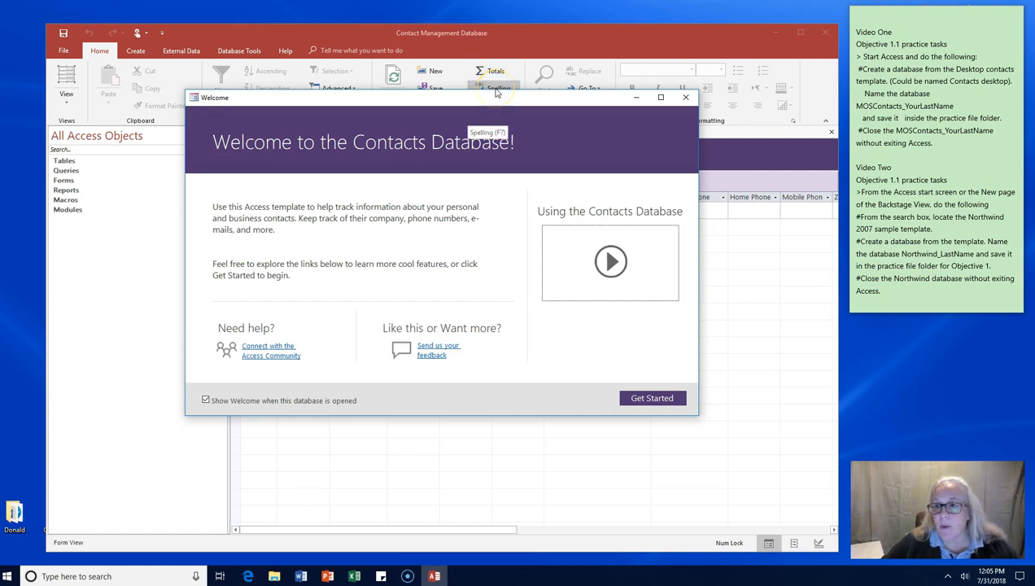
{"action": "mouse_move", "coordinate": [387, 140]}
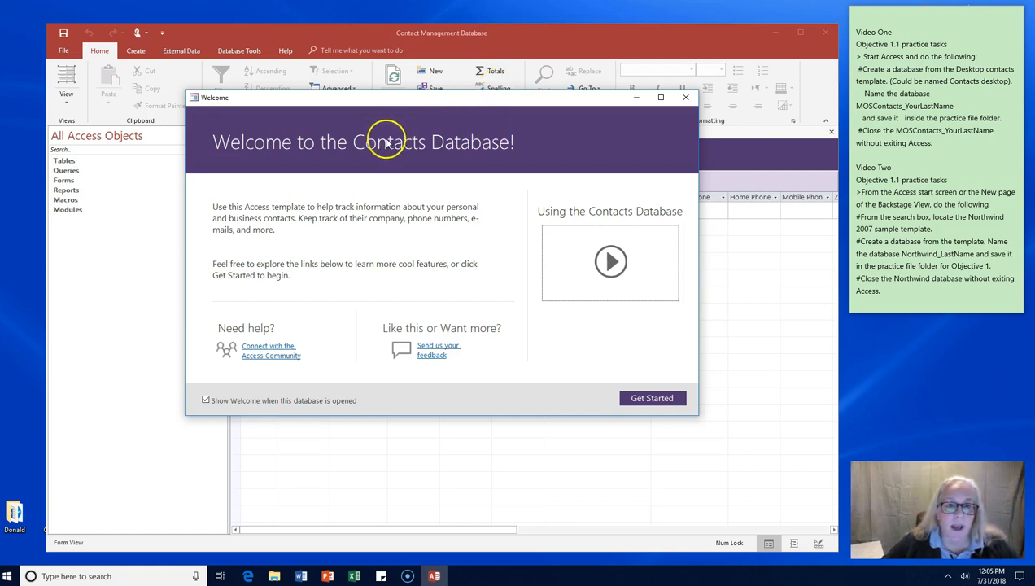
{"action": "mouse_move", "coordinate": [492, 187]}
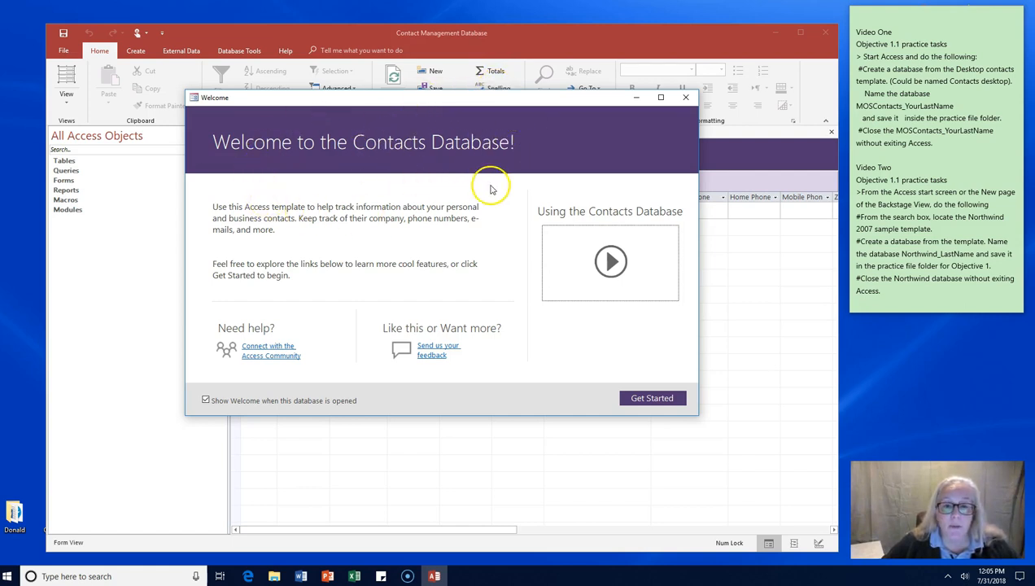
{"action": "mouse_move", "coordinate": [685, 98]}
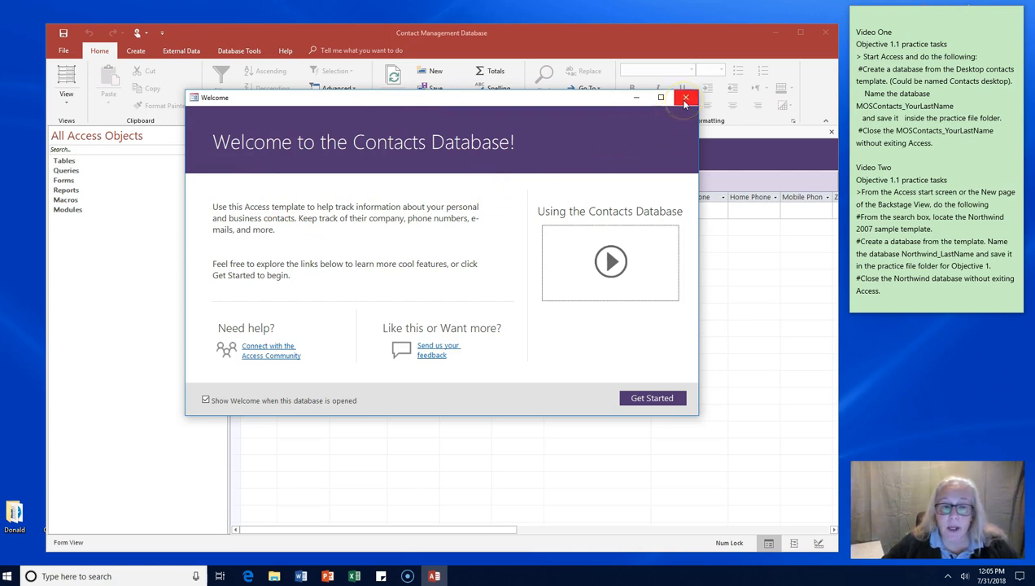
{"action": "left_click", "coordinate": [686, 98]}
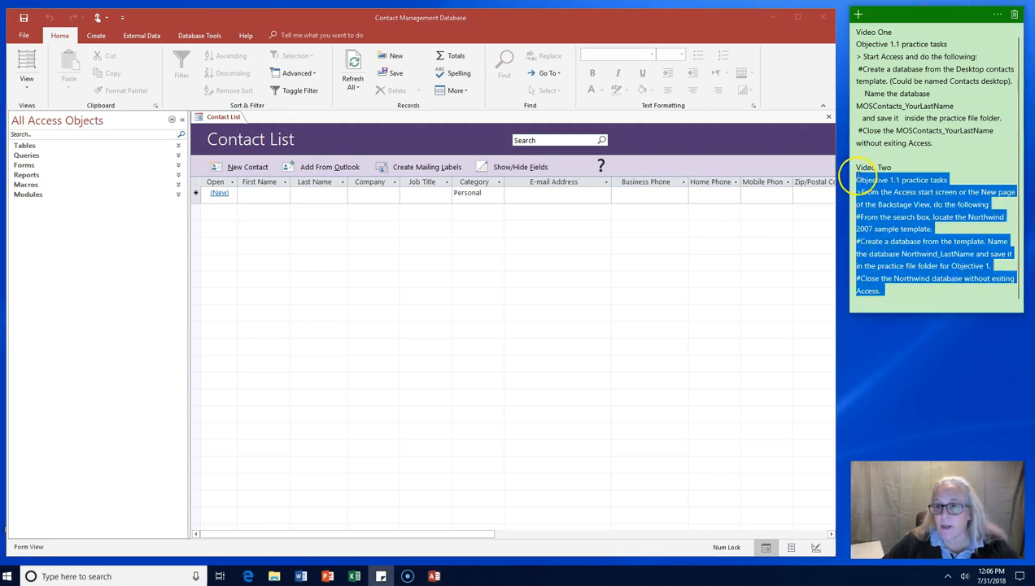
{"action": "mouse_move", "coordinate": [226, 249]}
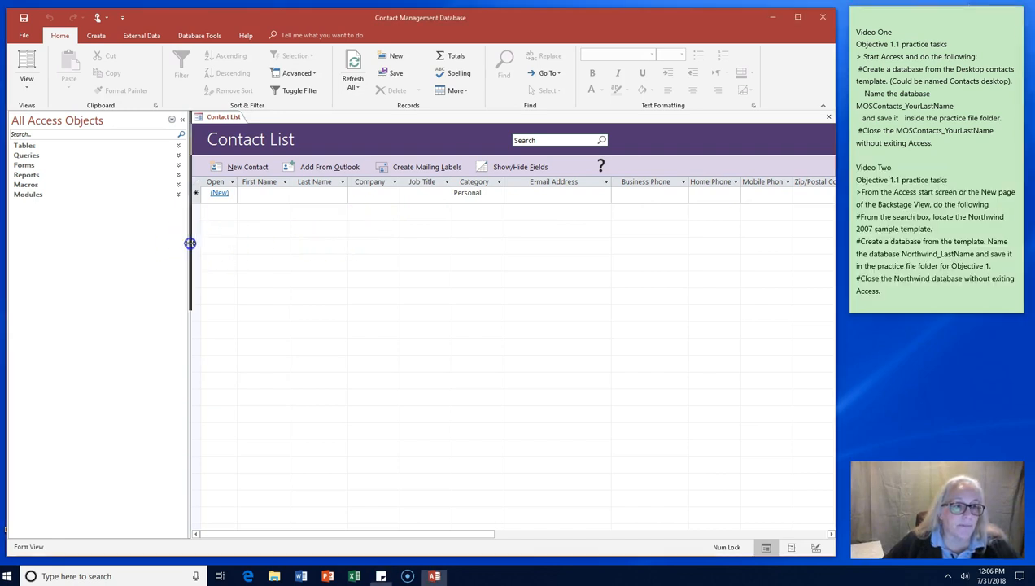
{"action": "left_click_drag", "start_coordinate": [189, 244], "coordinate": [121, 249]}
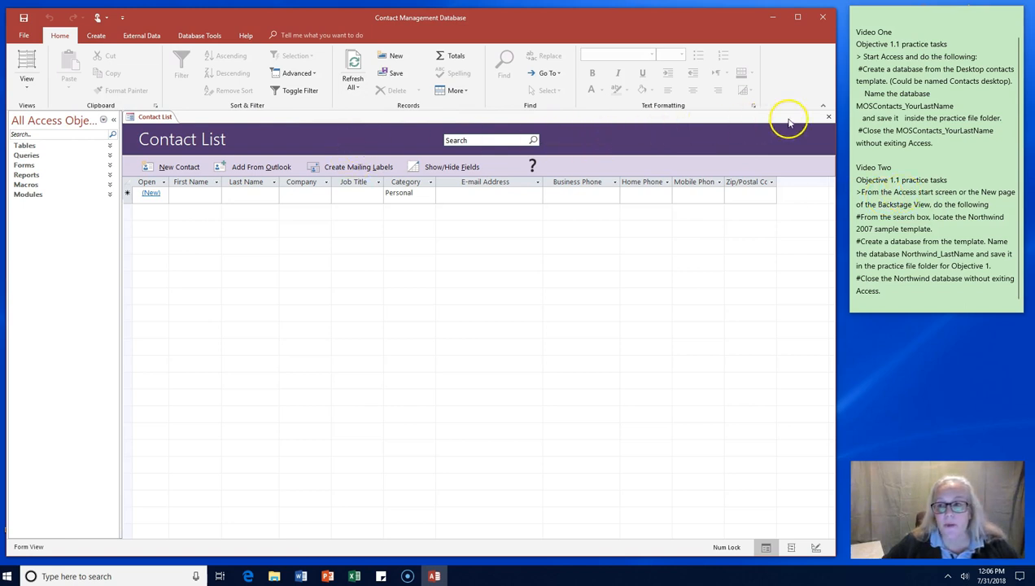
Close the Contact List form and go to File > New to show the template gallery.
{"action": "left_click", "coordinate": [828, 117]}
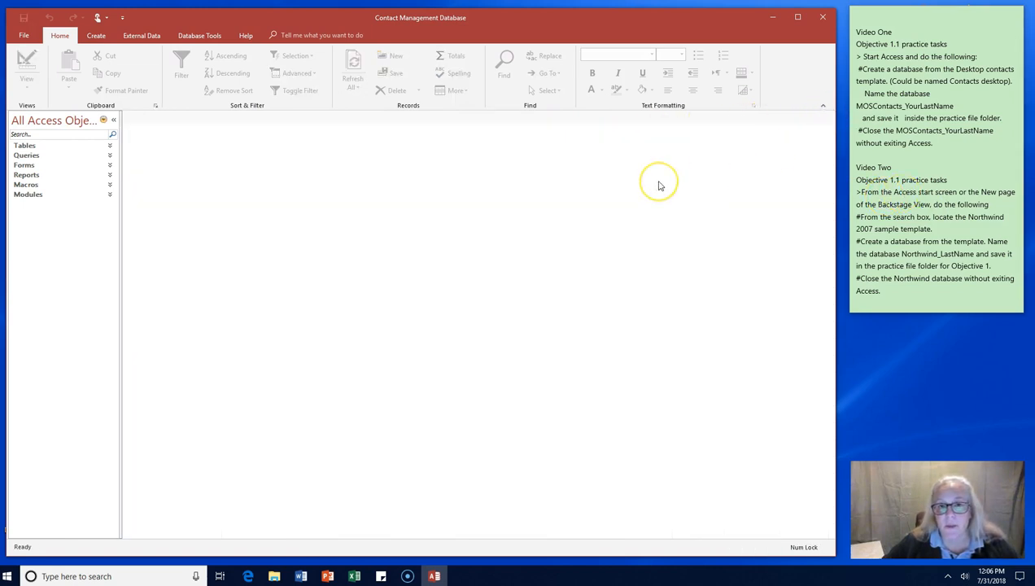
{"action": "mouse_move", "coordinate": [659, 182]}
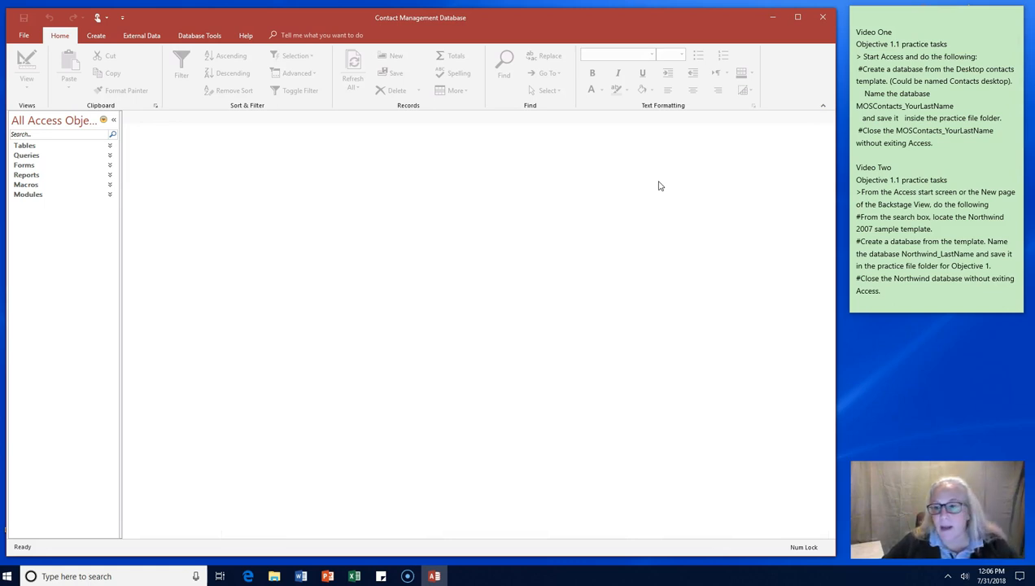
{"action": "mouse_move", "coordinate": [960, 192]}
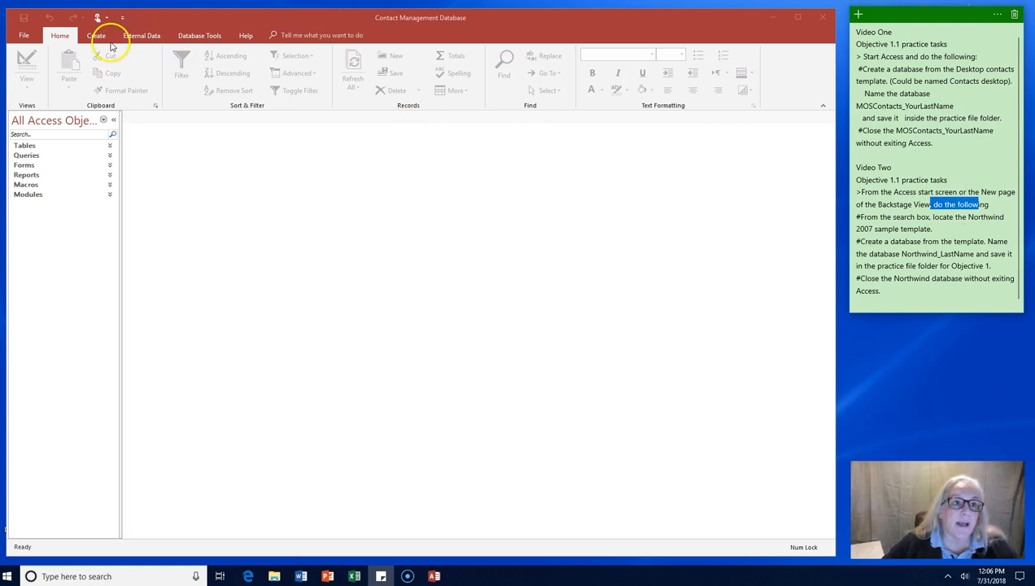
{"action": "left_click", "coordinate": [94, 36]}
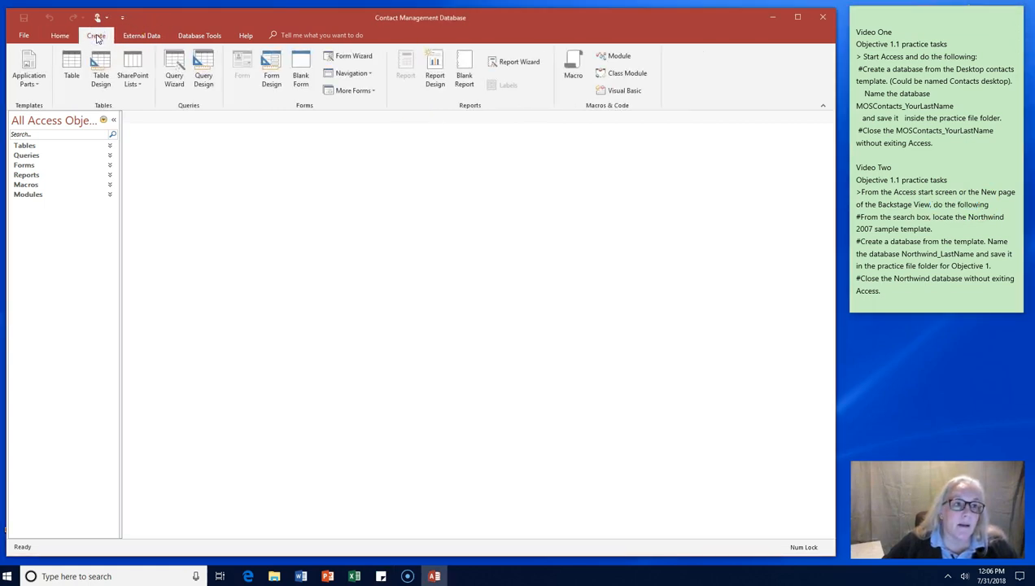
{"action": "left_click", "coordinate": [59, 36]}
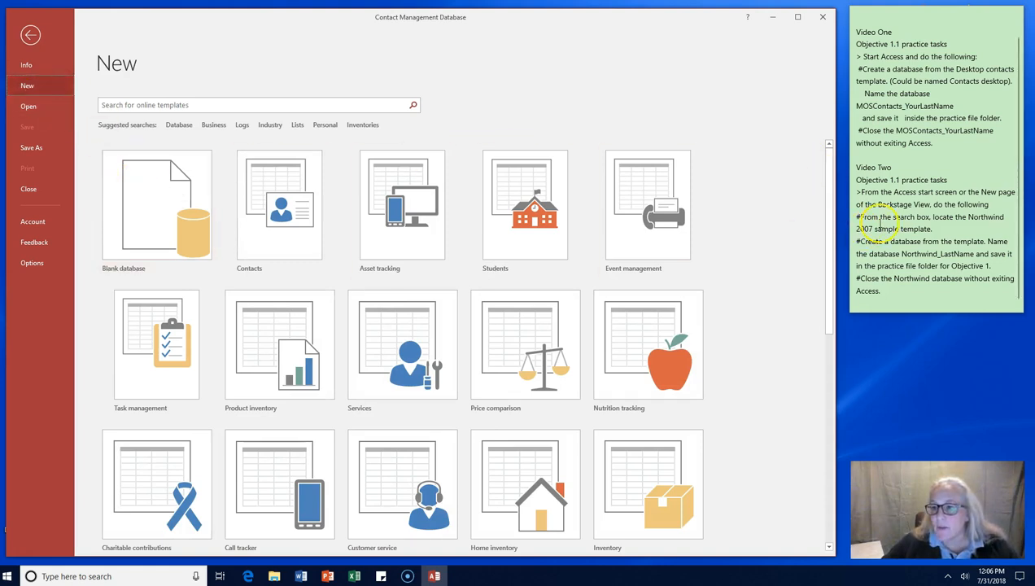
Search the online templates for 'Northwind 2007'.
{"action": "left_click", "coordinate": [156, 205]}
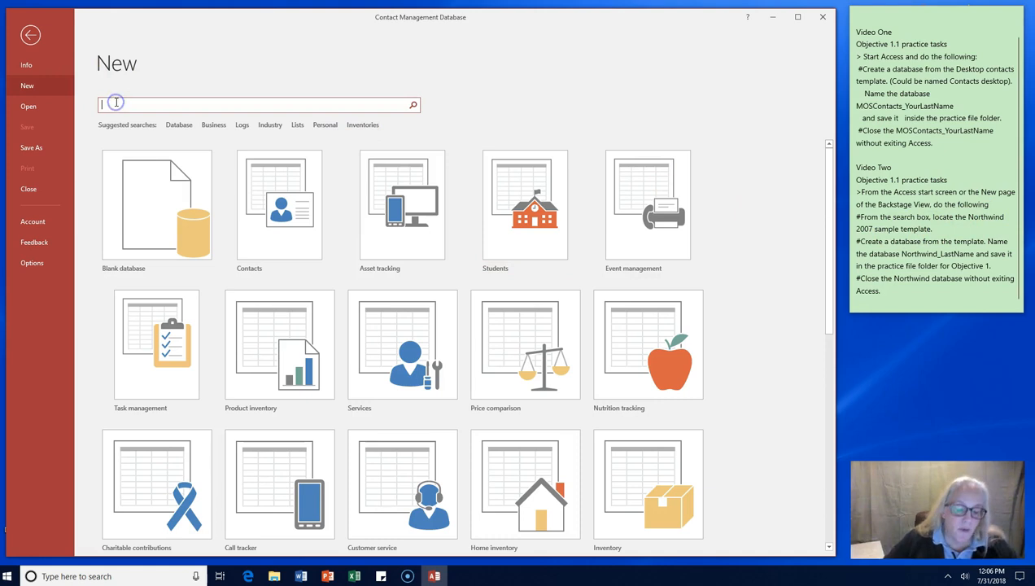
{"action": "type", "text": "Northw"}
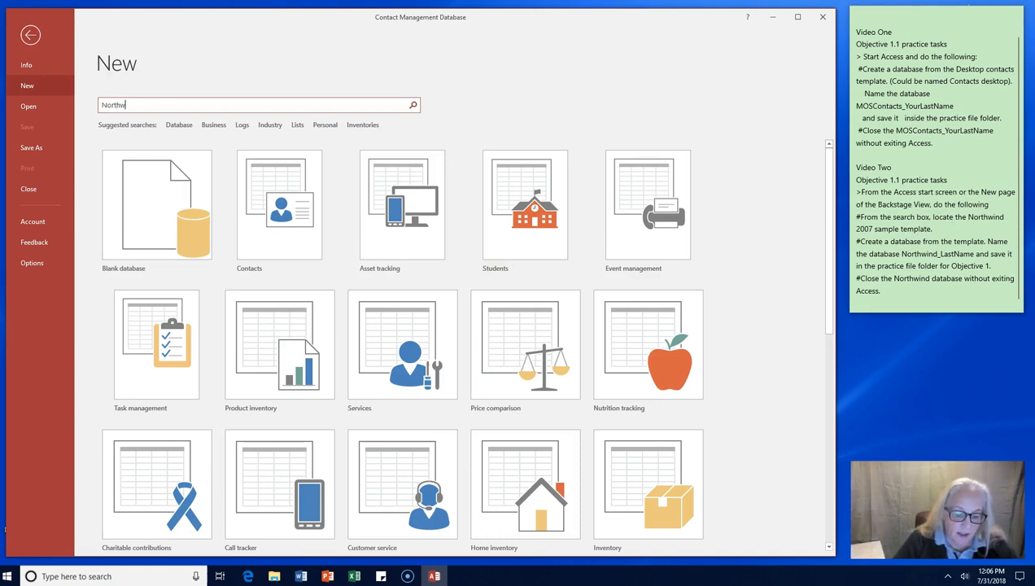
{"action": "type", "text": "ind 200"}
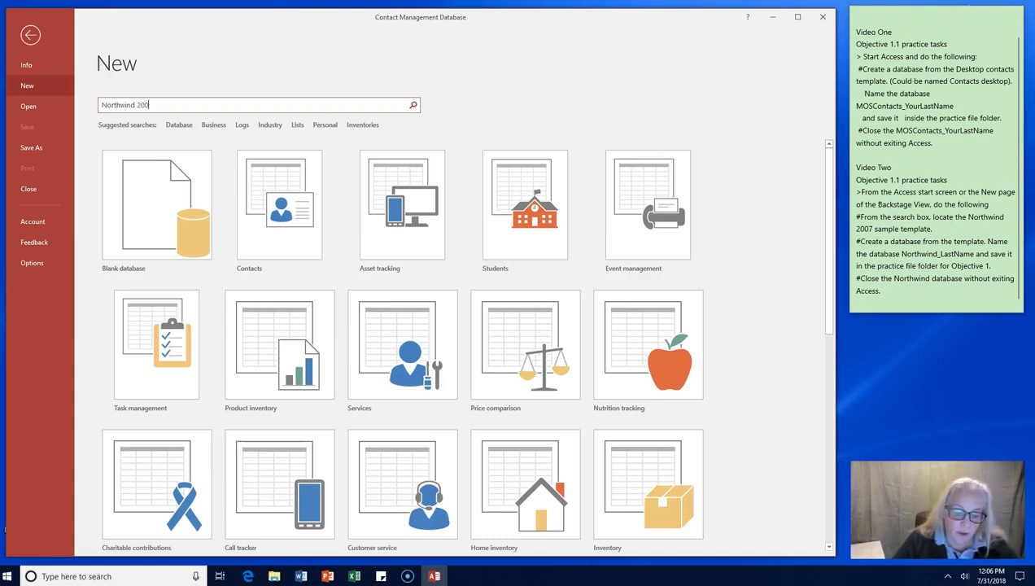
{"action": "type", "text": "7"}
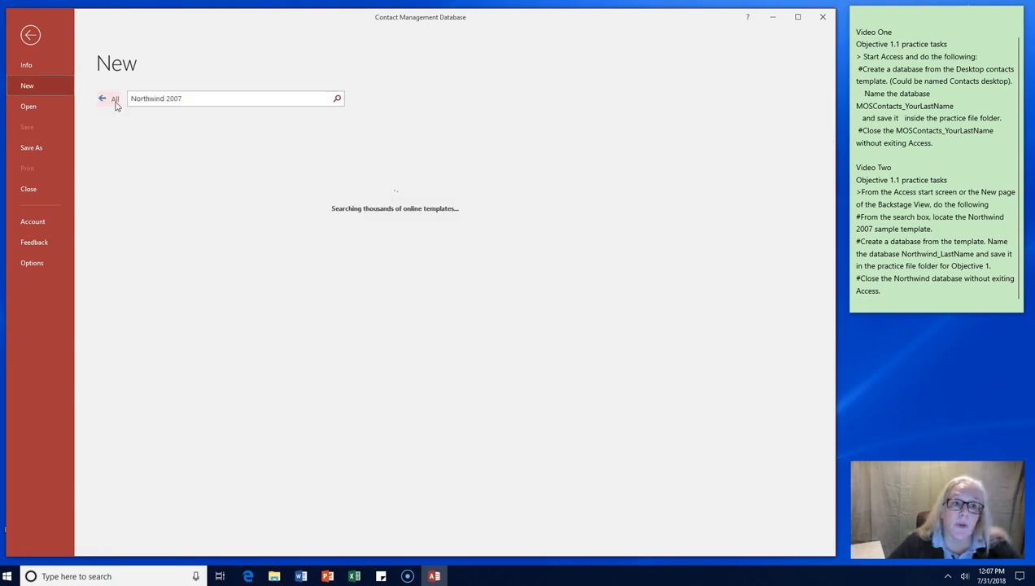
Try searches 'Northwind sample template' and 'Northwind Traders sample template', then return to the full gallery.
{"action": "left_click", "coordinate": [337, 97]}
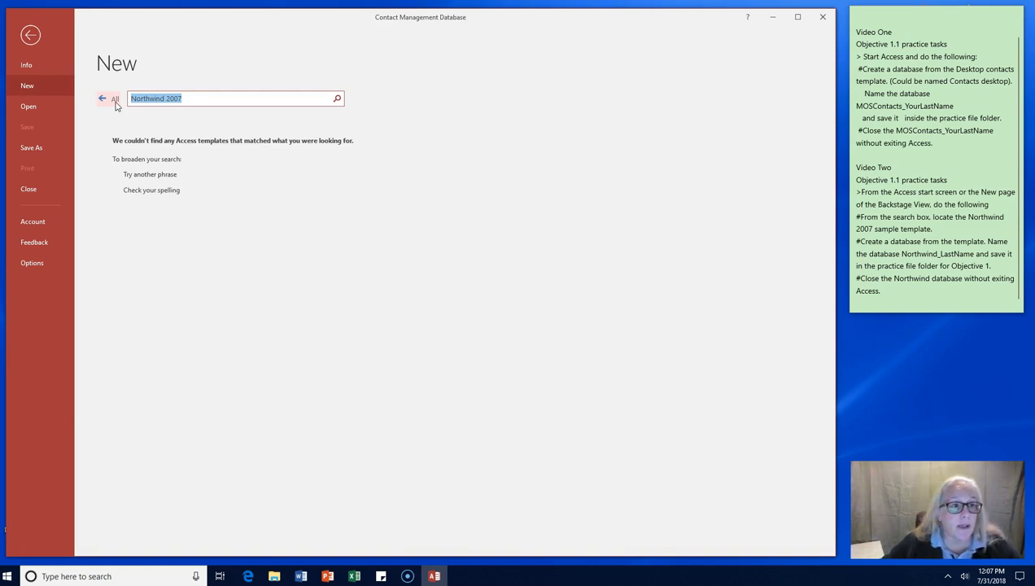
{"action": "mouse_move", "coordinate": [25, 561]}
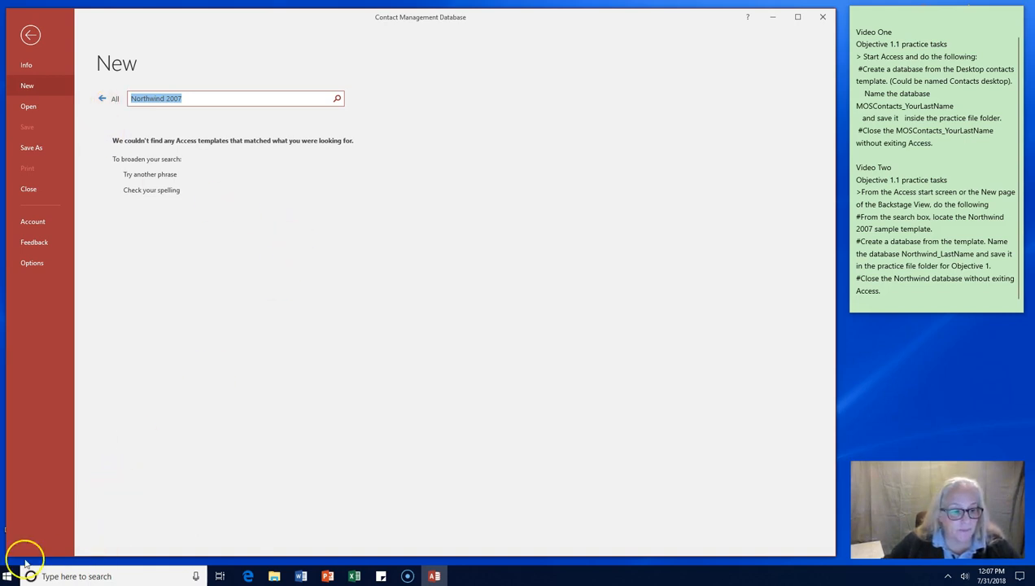
{"action": "type", "text": "sample template"}
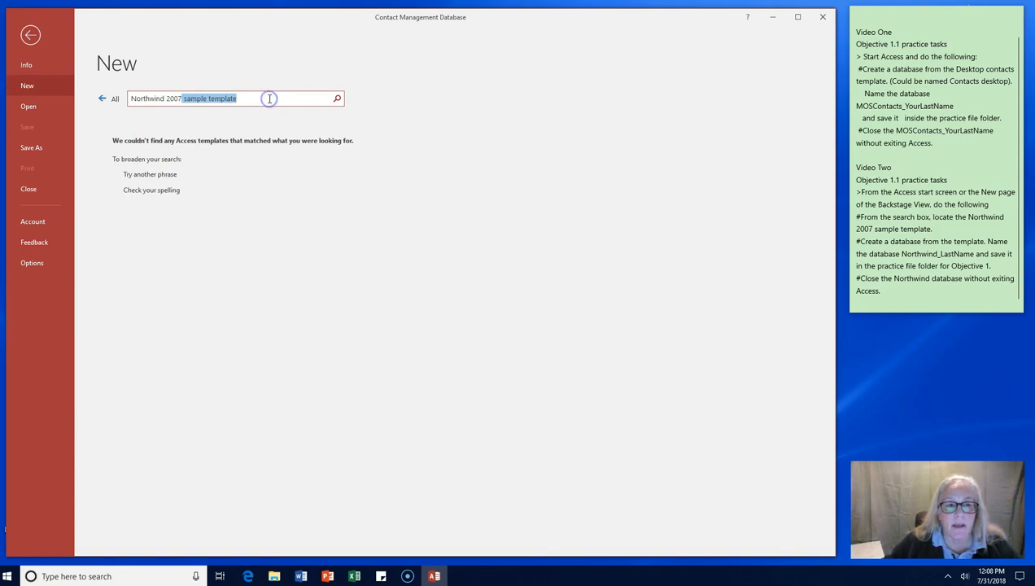
{"action": "left_click", "coordinate": [337, 99]}
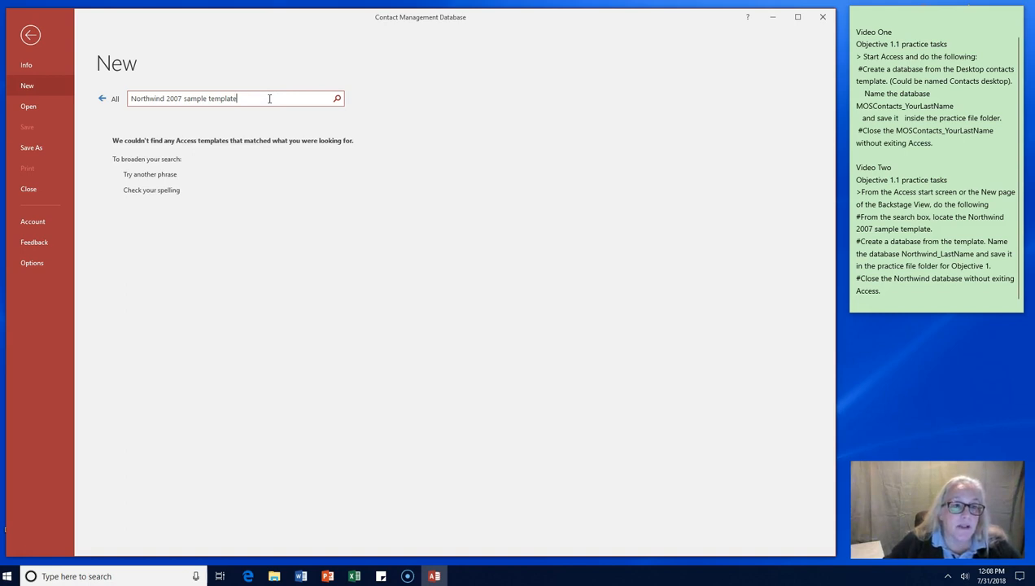
{"action": "mouse_move", "coordinate": [200, 124]}
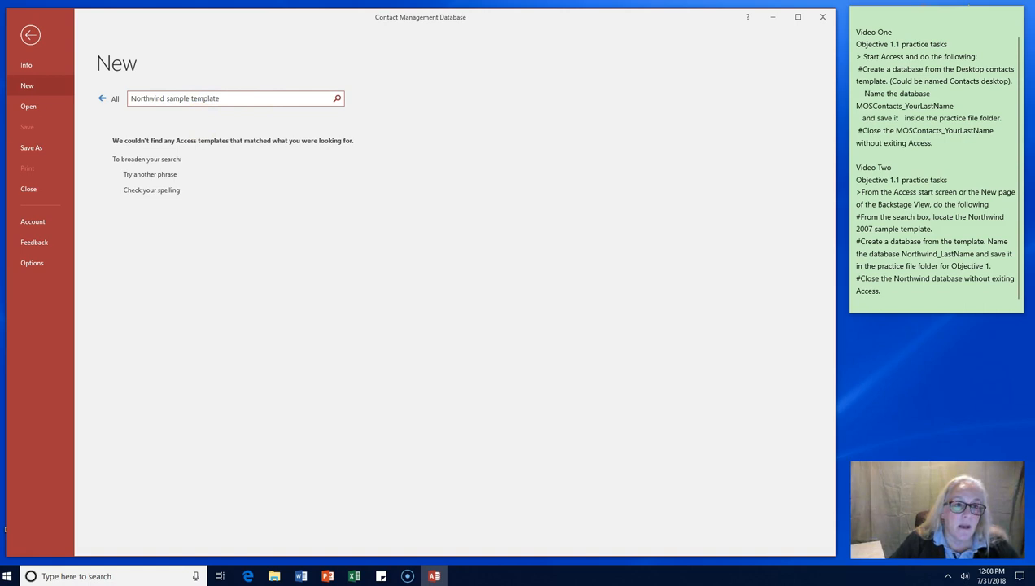
{"action": "type", "text": "Traders"}
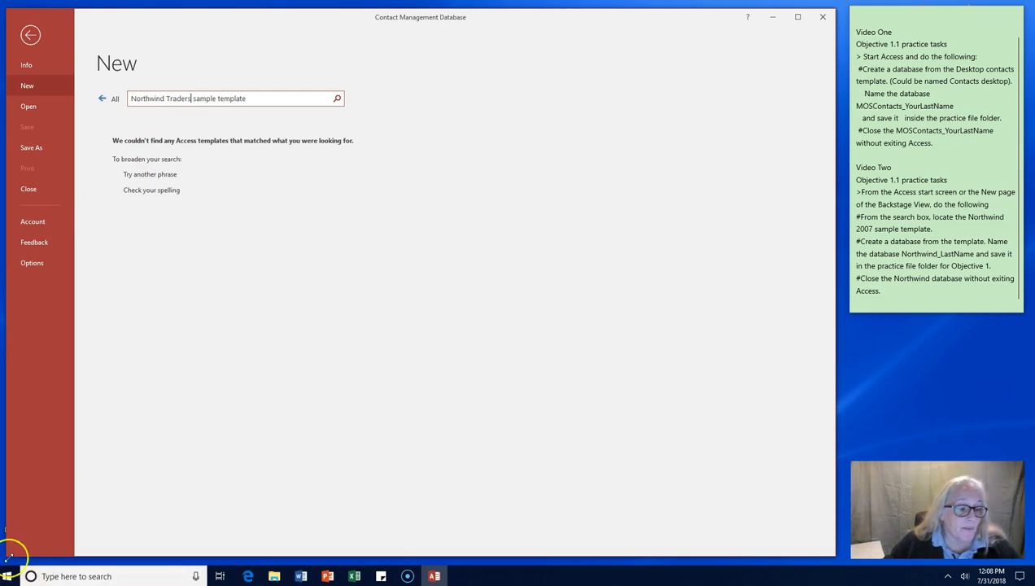
{"action": "left_click", "coordinate": [102, 97]}
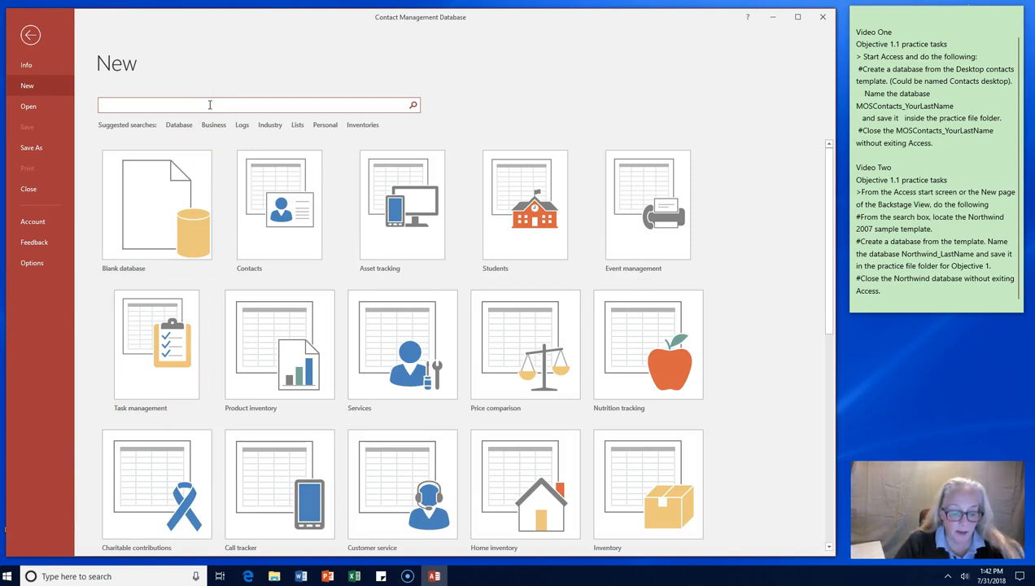
Search the templates for 'Northwind' to find the Northwind template.
{"action": "type", "text": "Northwind"}
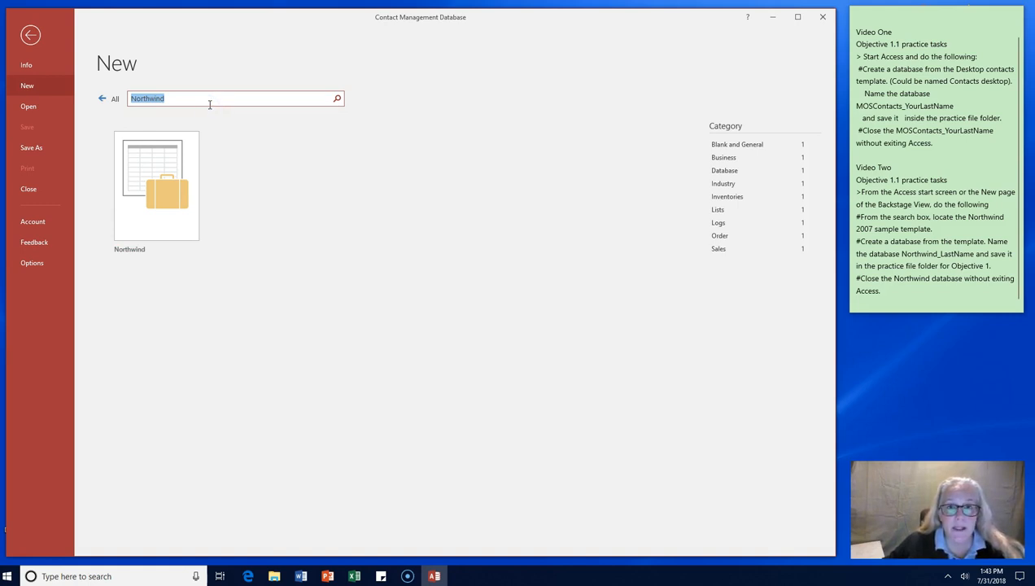
{"action": "mouse_move", "coordinate": [171, 176]}
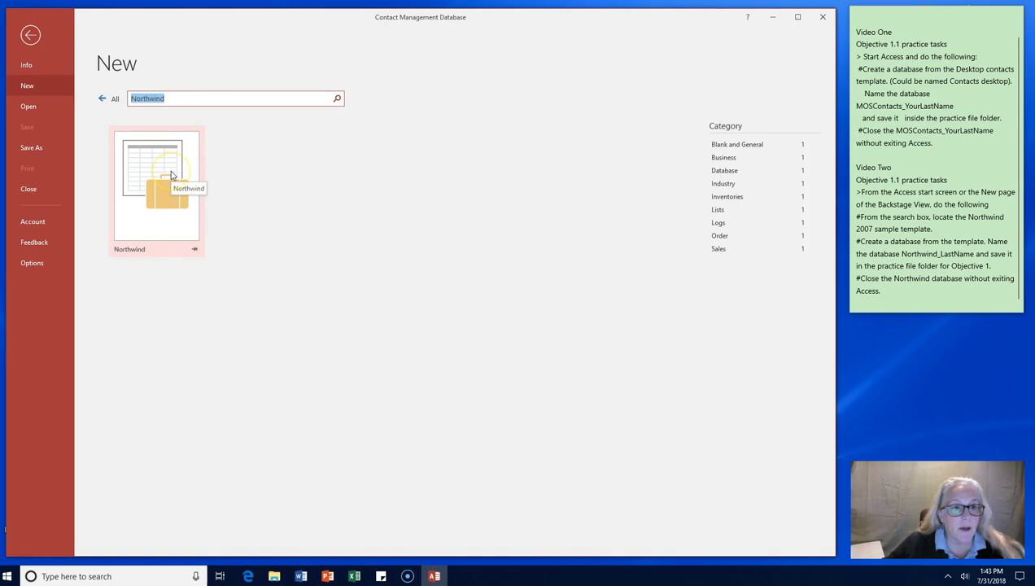
Select the Northwind template and replace Database1 with the file name Northwind_Lewis.
{"action": "left_click", "coordinate": [156, 176]}
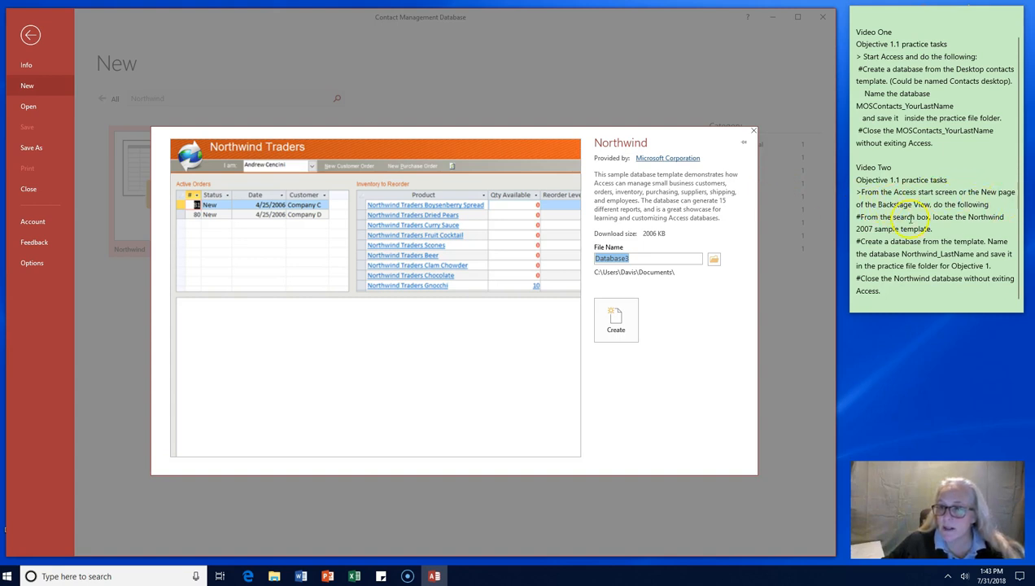
{"action": "mouse_move", "coordinate": [965, 218]}
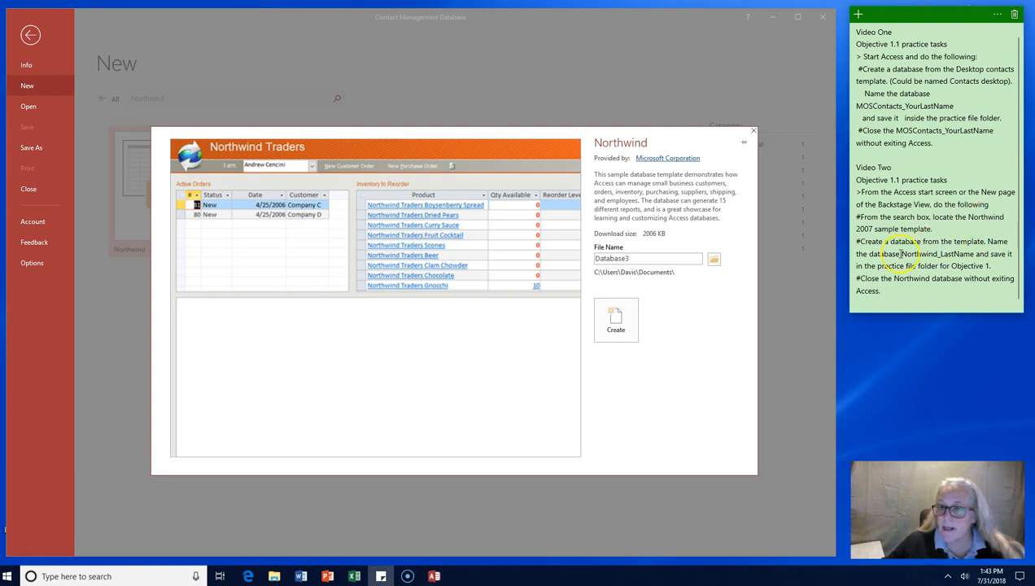
{"action": "double_click", "coordinate": [912, 254]}
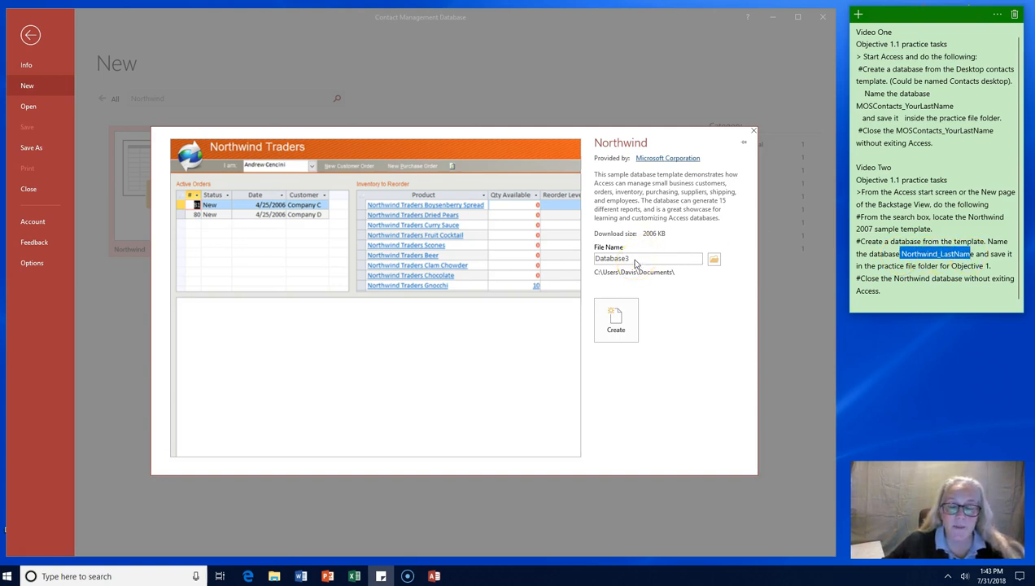
{"action": "triple_click", "coordinate": [648, 259]}
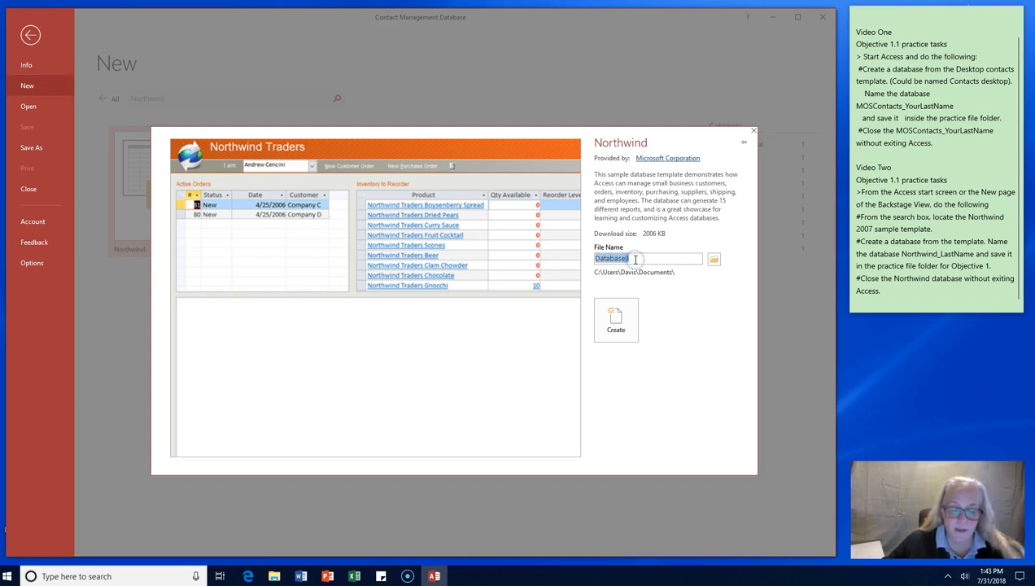
{"action": "type", "text": "North"}
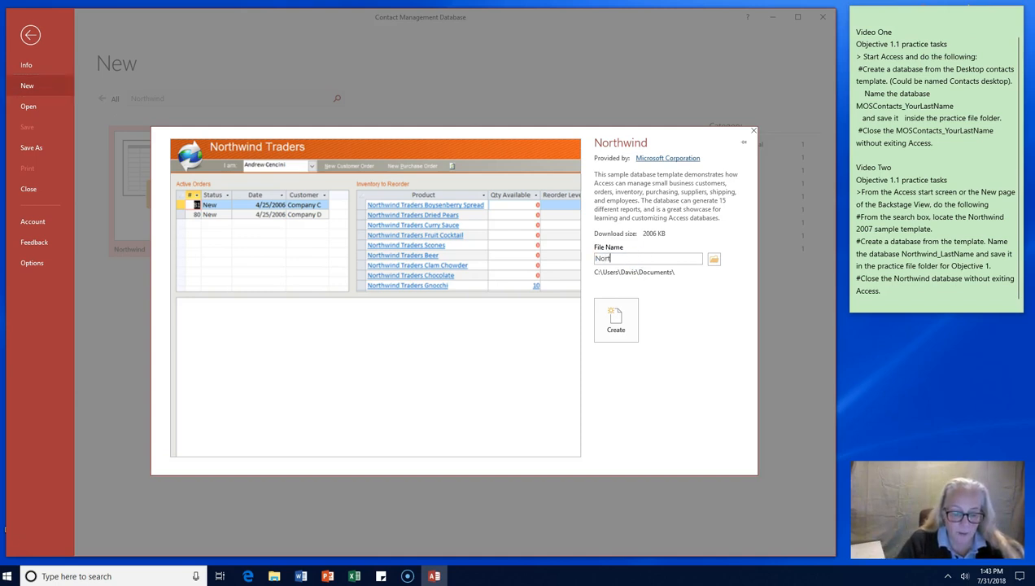
{"action": "type", "text": "hwind"}
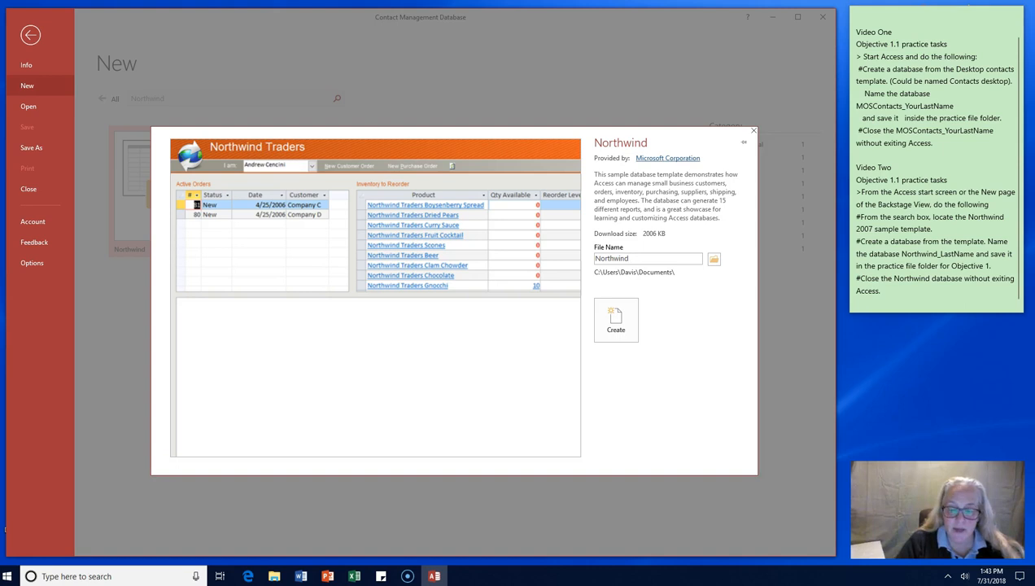
{"action": "type", "text": "_Lewis"}
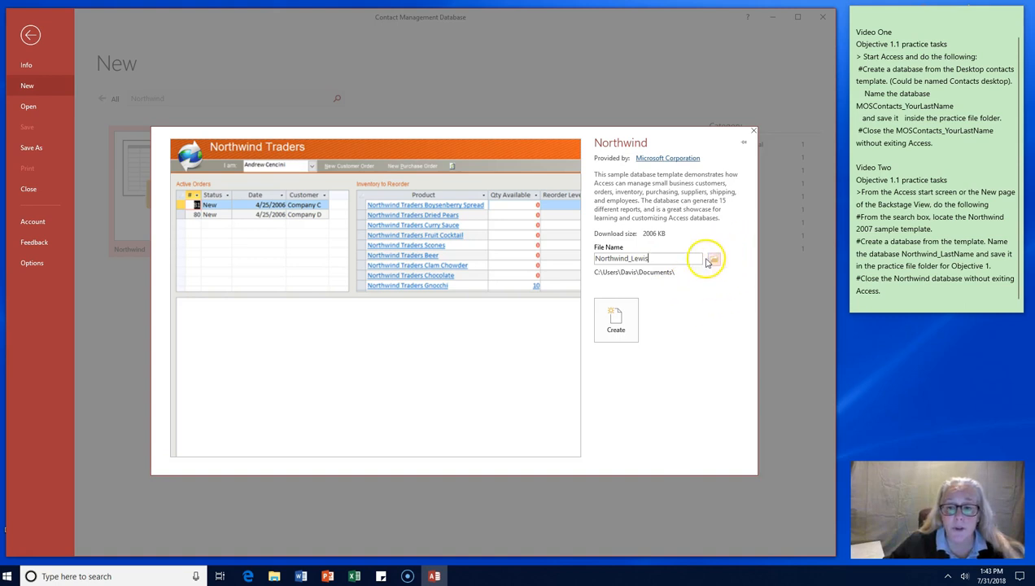
{"action": "mouse_move", "coordinate": [713, 259]}
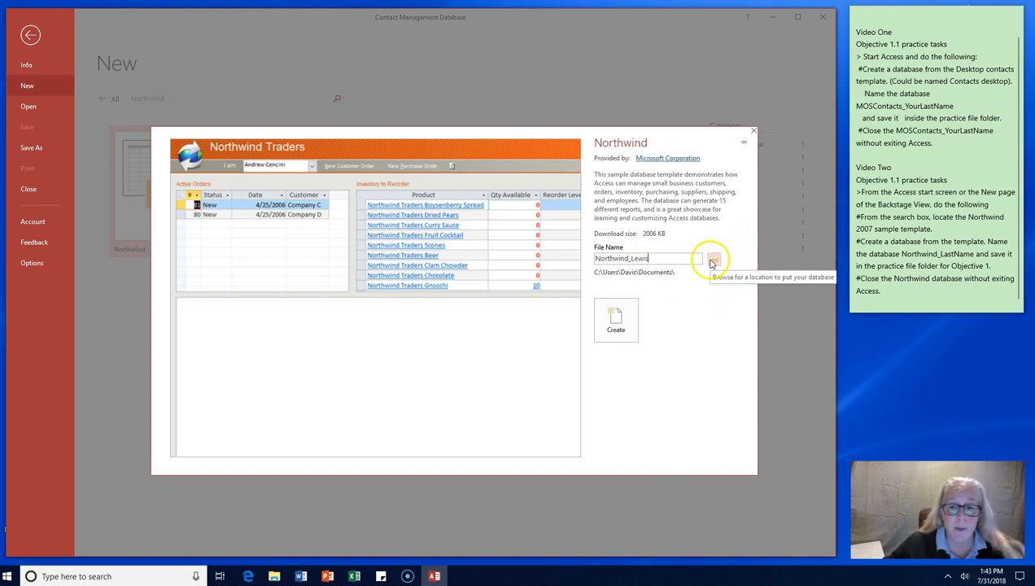
{"action": "mouse_move", "coordinate": [666, 277]}
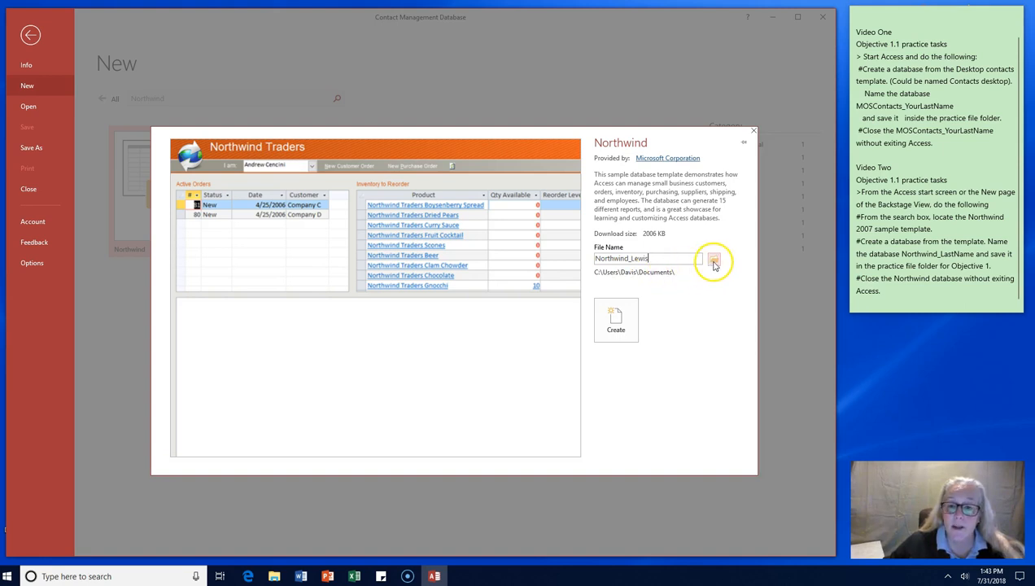
Browse the save location from Desktop into Daphne > Access Download Files_MOS 2016.
{"action": "left_click", "coordinate": [713, 259]}
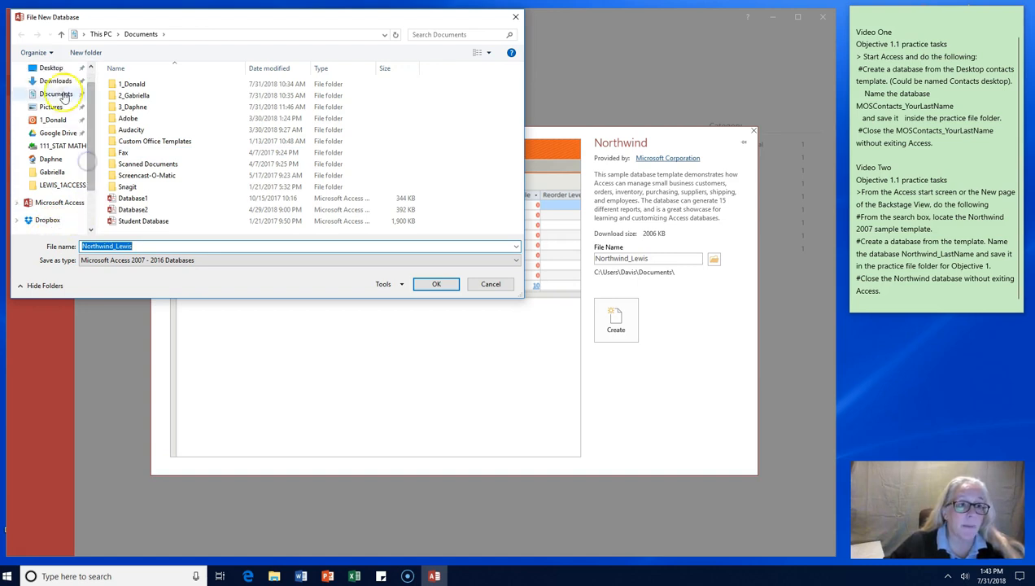
{"action": "left_click", "coordinate": [51, 68]}
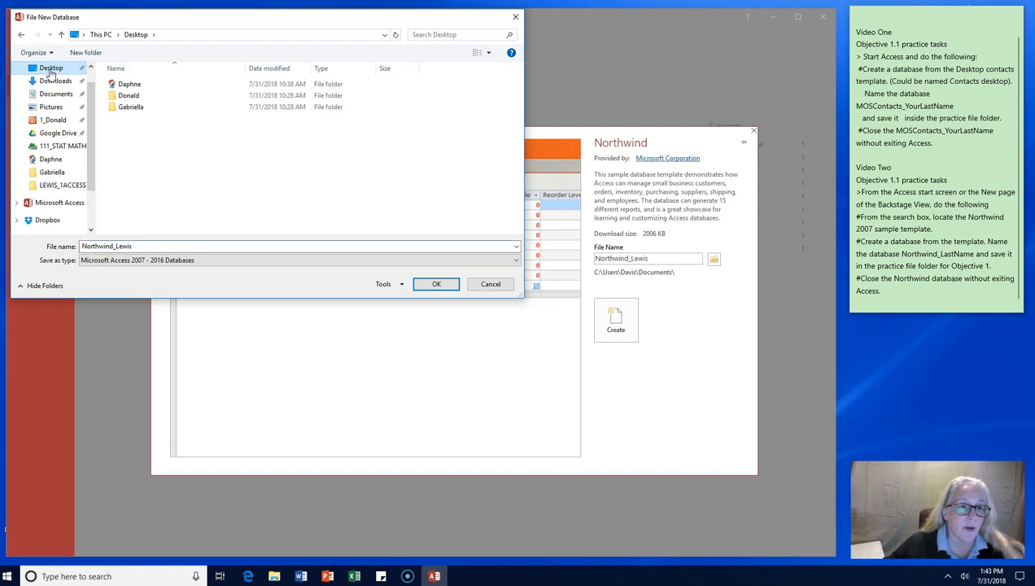
{"action": "double_click", "coordinate": [130, 83]}
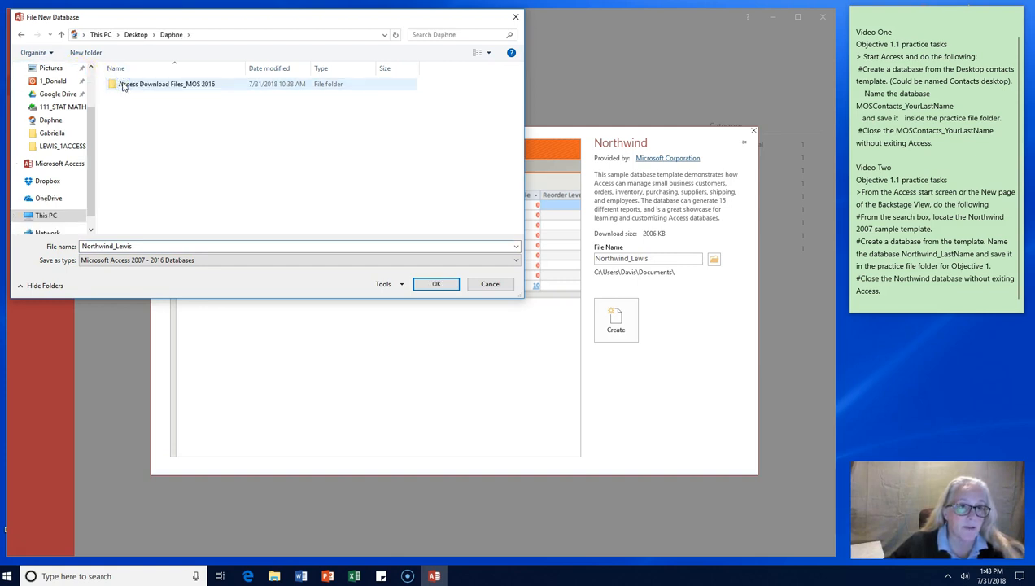
{"action": "double_click", "coordinate": [166, 84]}
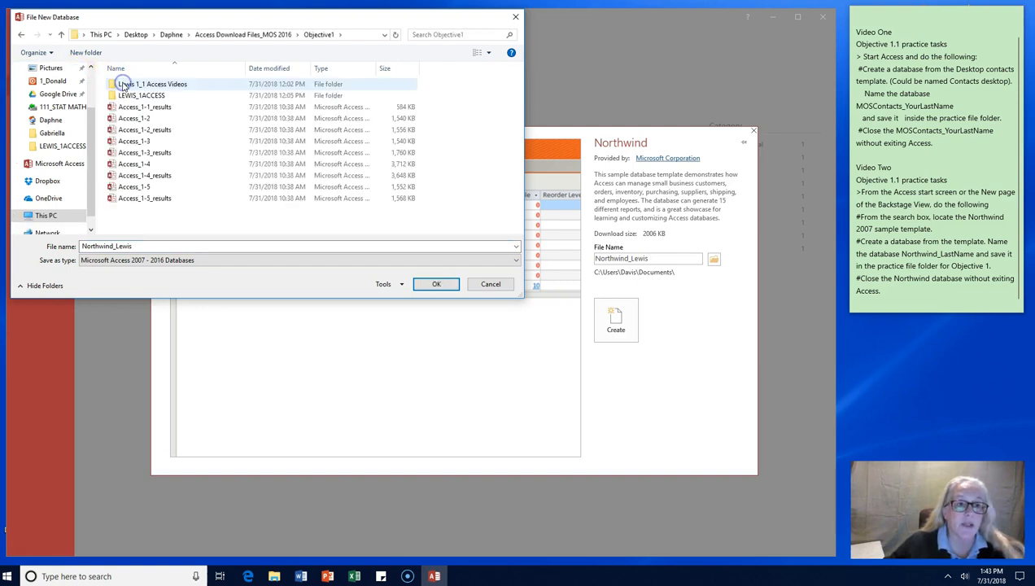
Choose the LEWIS_1ACCESS folder as the save location for Northwind_Lewis and confirm.
{"action": "left_click", "coordinate": [140, 95]}
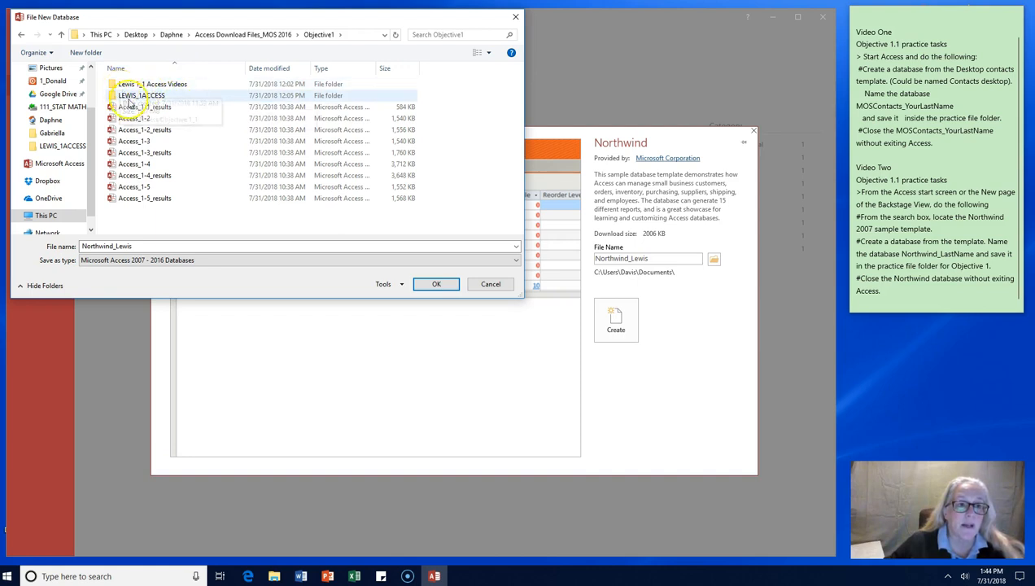
{"action": "mouse_move", "coordinate": [139, 94]}
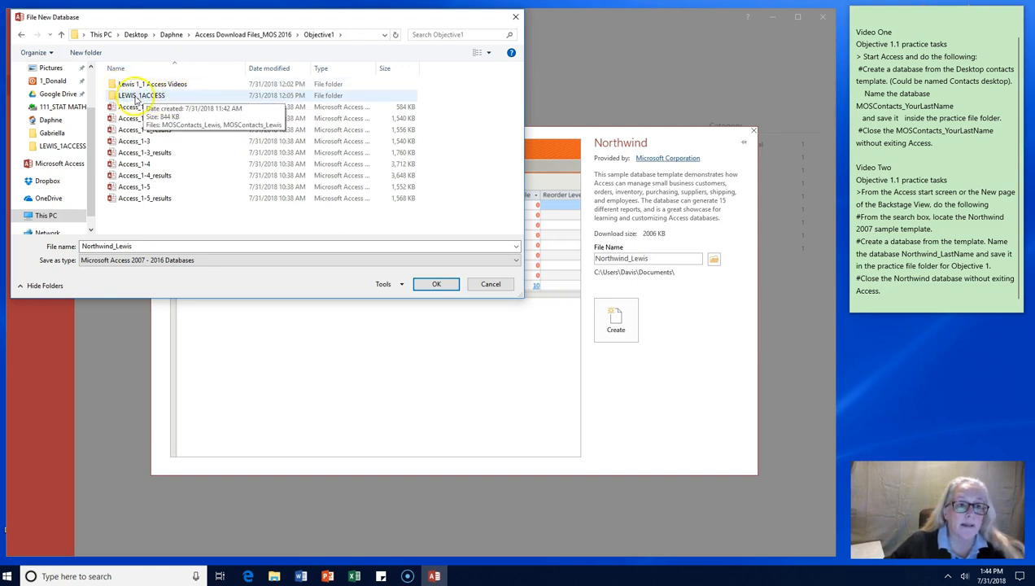
{"action": "double_click", "coordinate": [140, 94]}
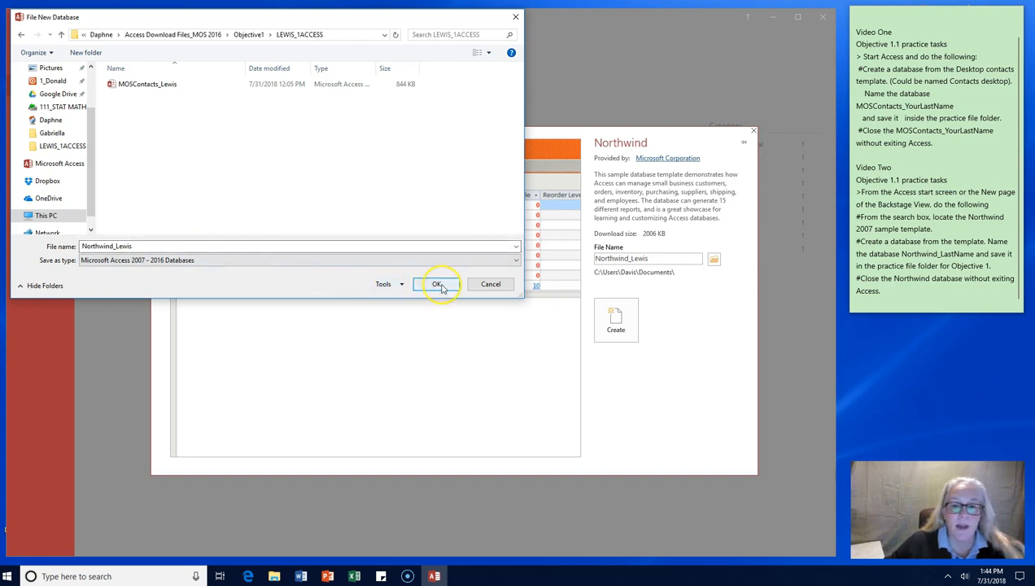
{"action": "left_click", "coordinate": [436, 283]}
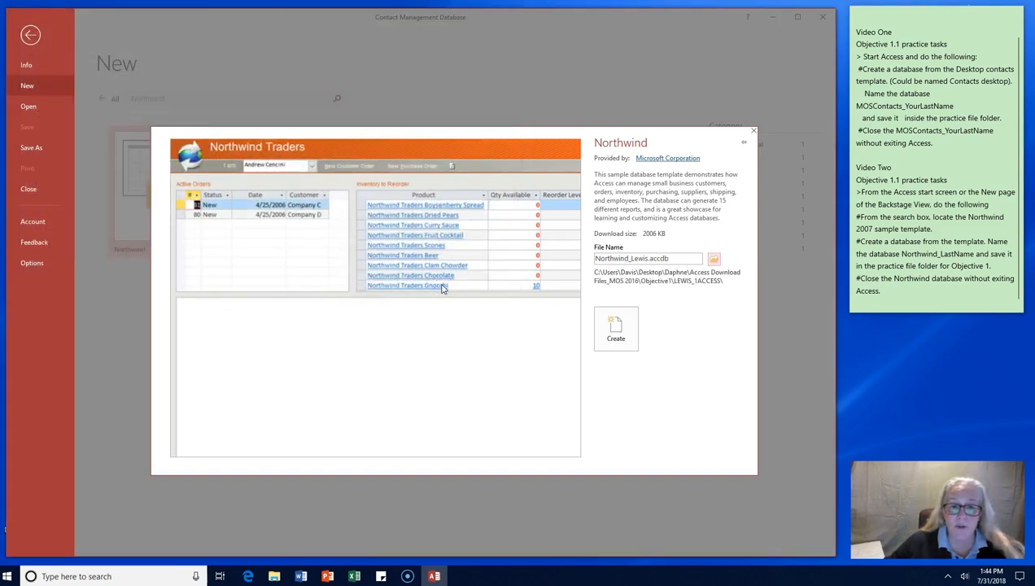
{"action": "mouse_move", "coordinate": [521, 326]}
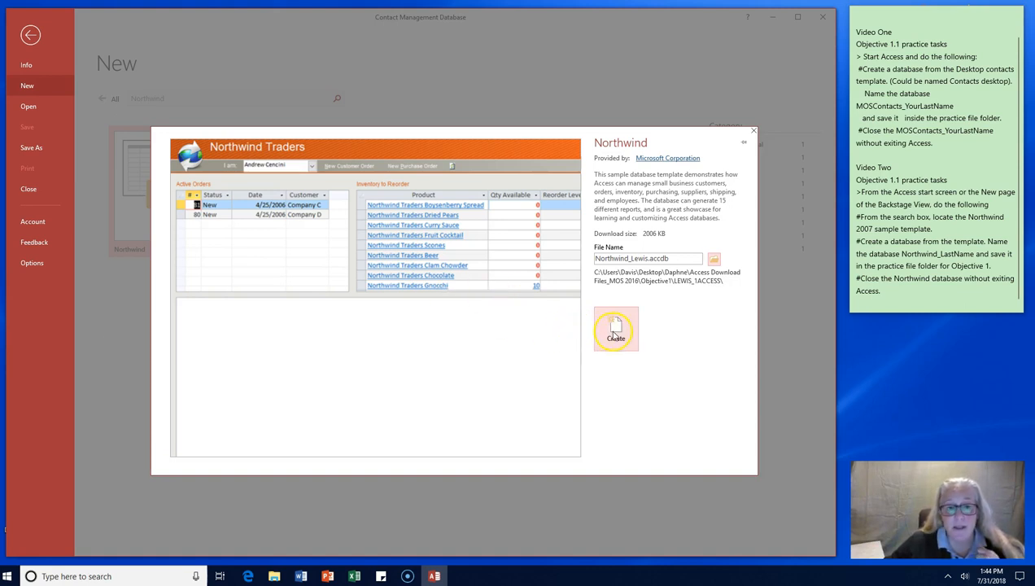
Create the Northwind_Lewis database from the Northwind template.
{"action": "left_click", "coordinate": [615, 329]}
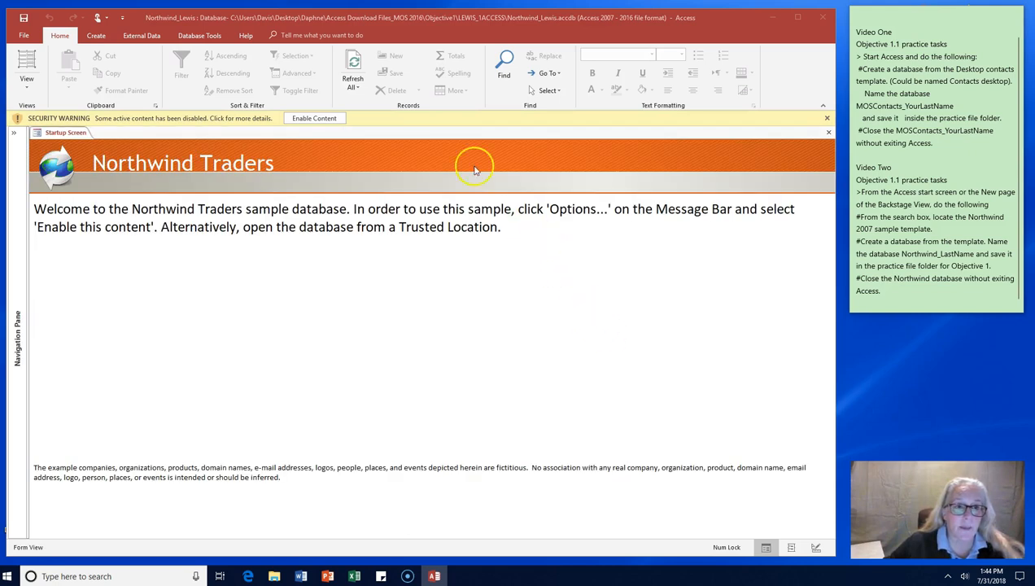
{"action": "mouse_move", "coordinate": [269, 159]}
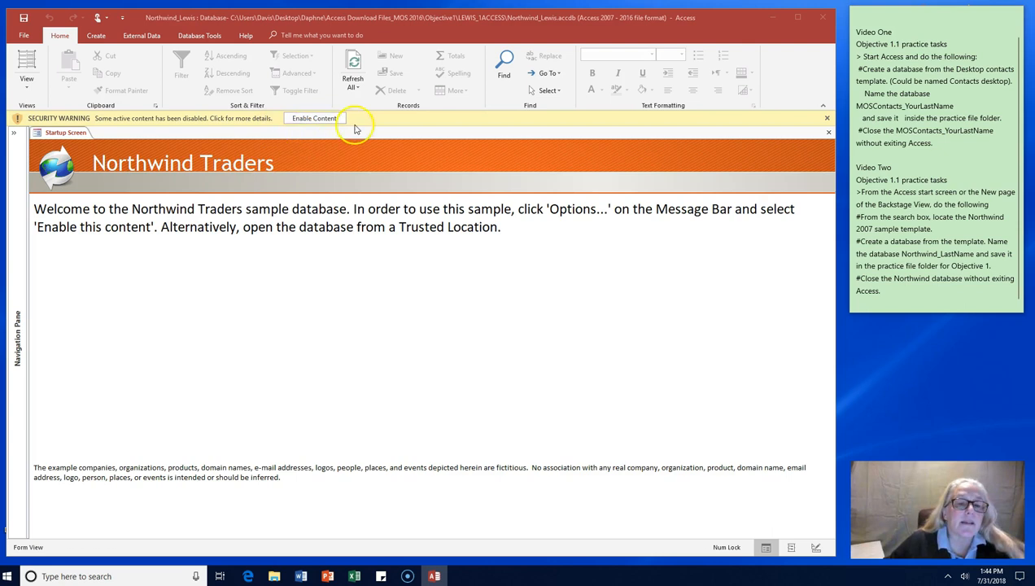
{"action": "mouse_move", "coordinate": [312, 133]}
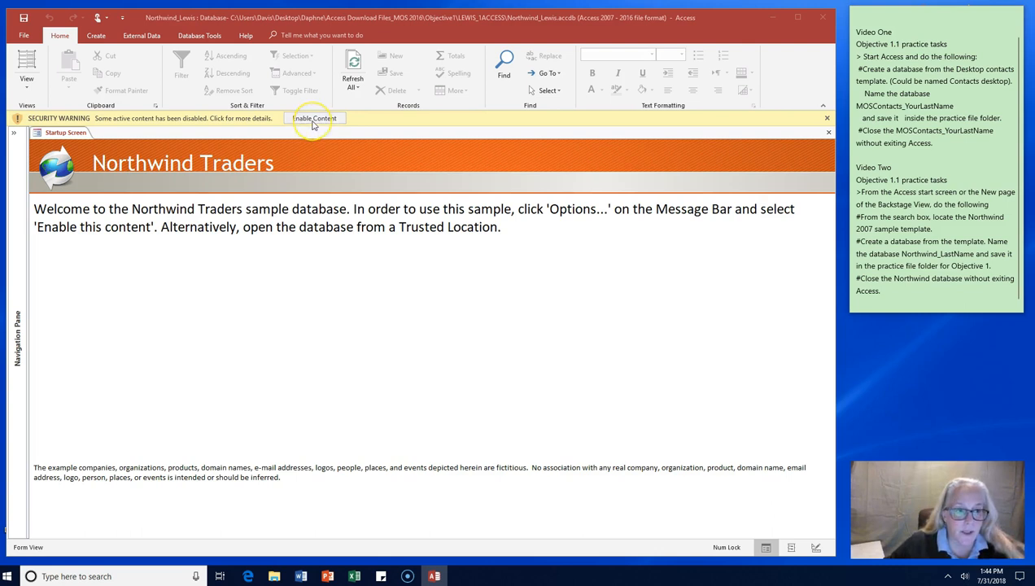
Enable the database's disabled content and dismiss the Northwind login dialog.
{"action": "left_click", "coordinate": [313, 118]}
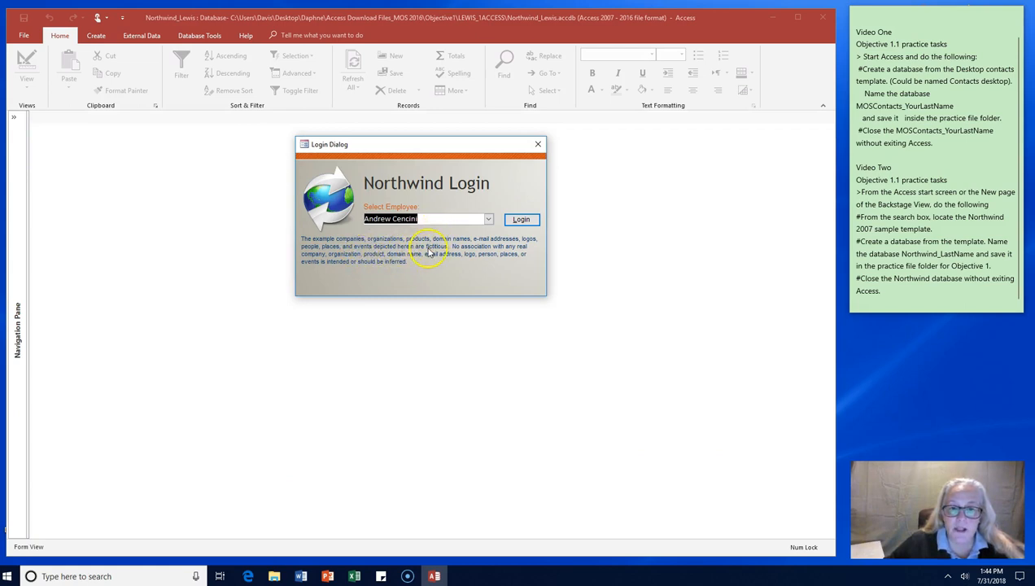
{"action": "mouse_move", "coordinate": [527, 165]}
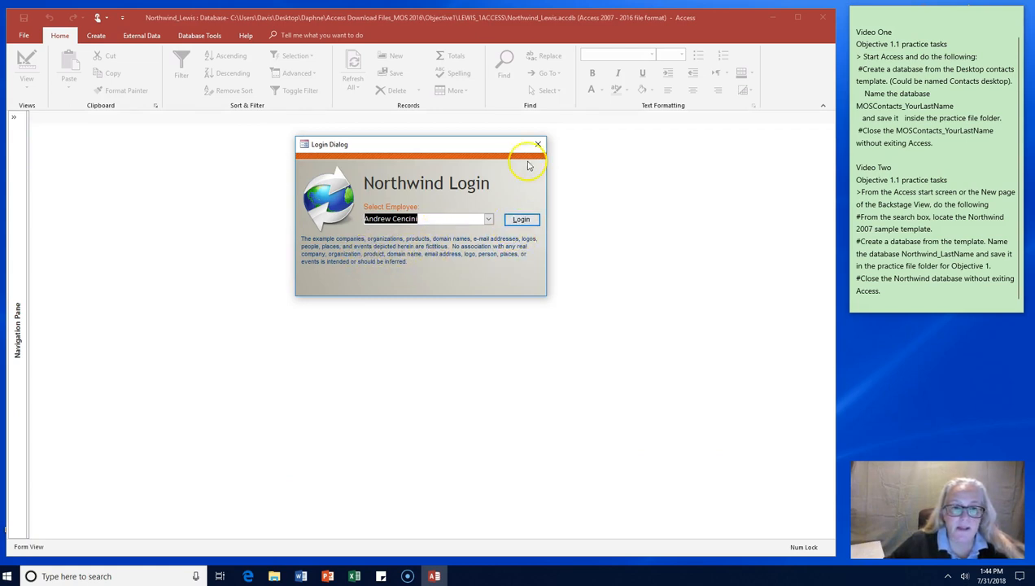
{"action": "left_click", "coordinate": [537, 143]}
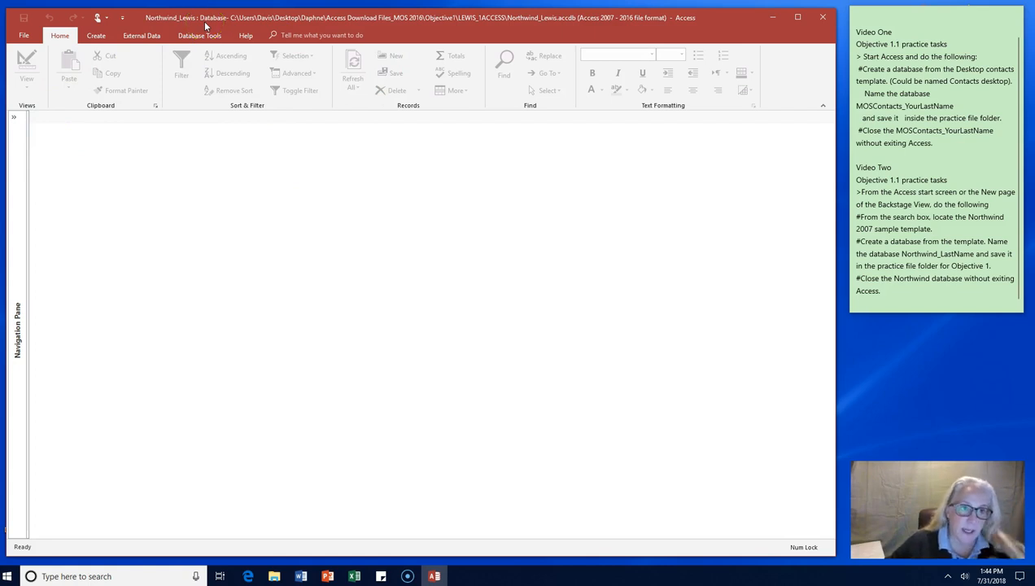
{"action": "mouse_move", "coordinate": [39, 122]}
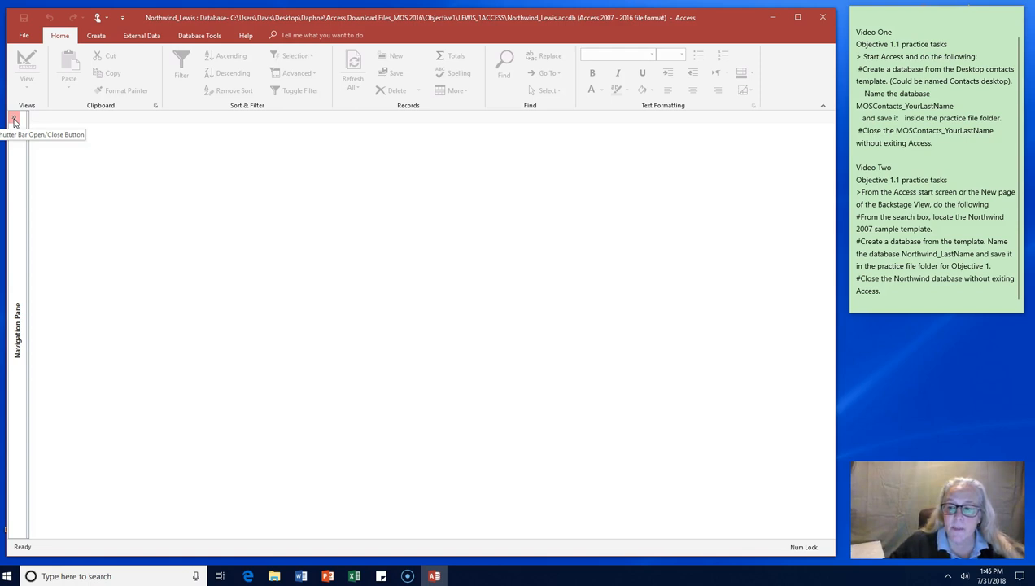
Expand the Navigation Pane to show the Northwind Traders object groups.
{"action": "left_click", "coordinate": [13, 121]}
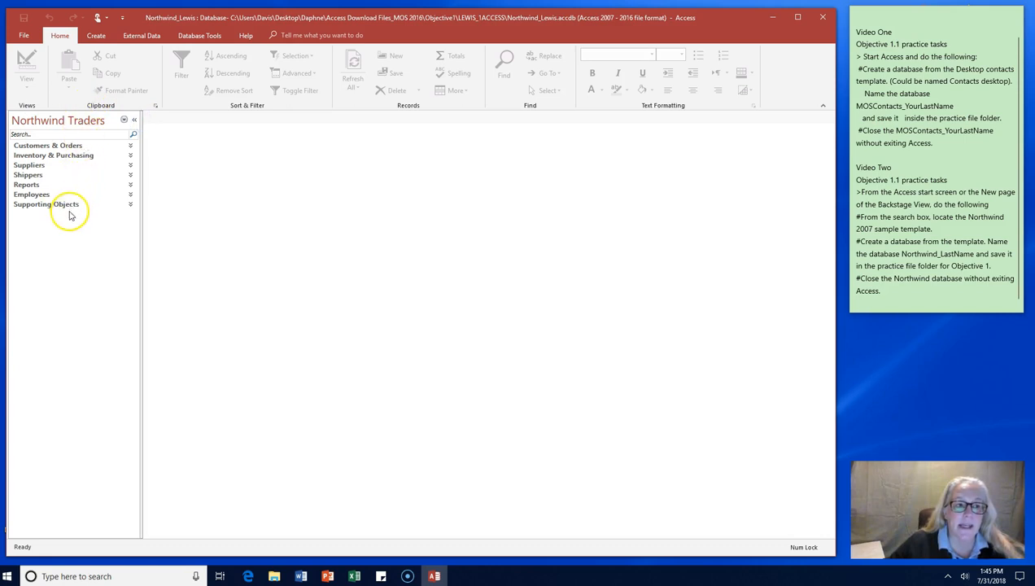
{"action": "mouse_move", "coordinate": [68, 212]}
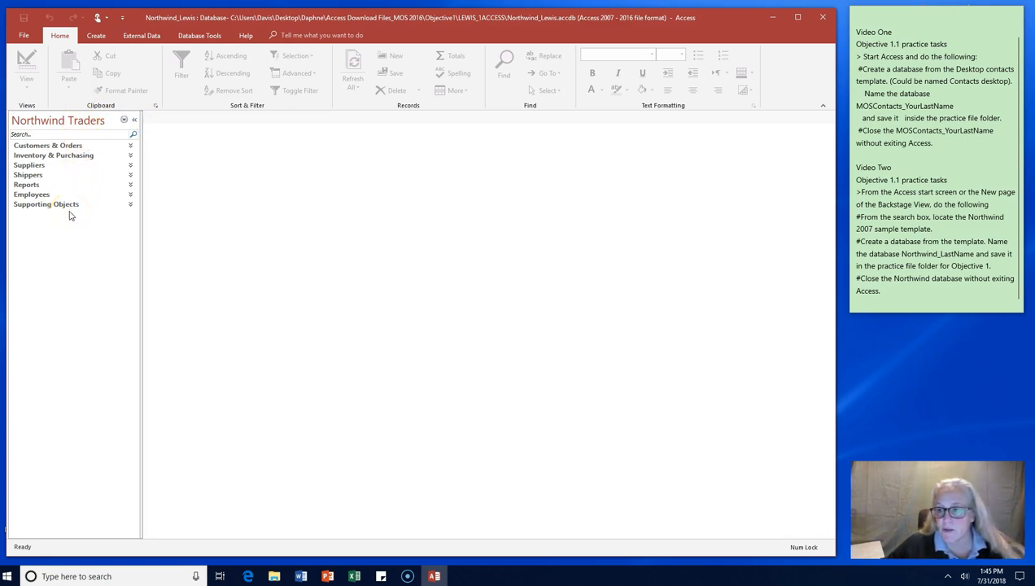
{"action": "mouse_move", "coordinate": [840, 290]}
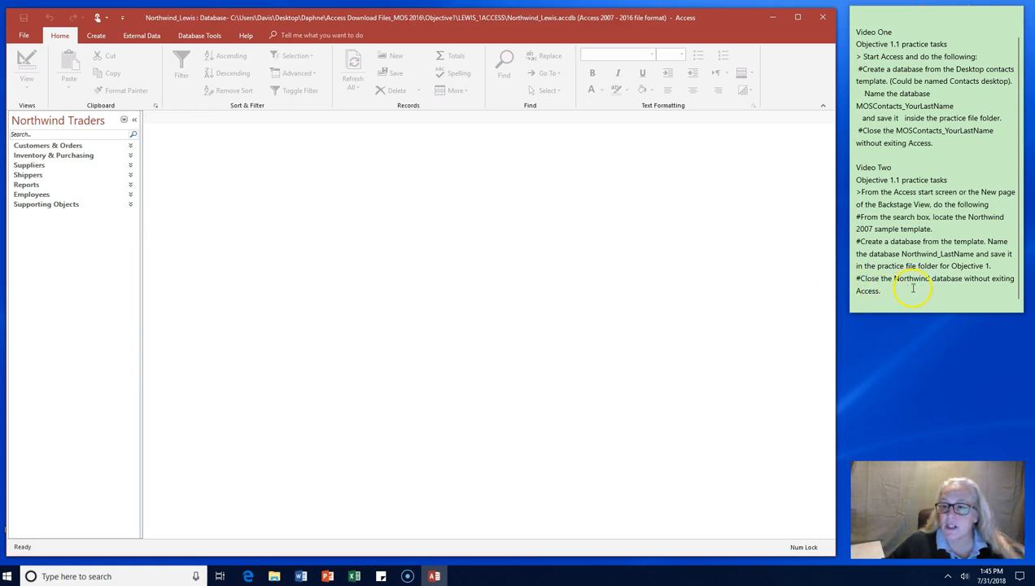
{"action": "mouse_move", "coordinate": [977, 286]}
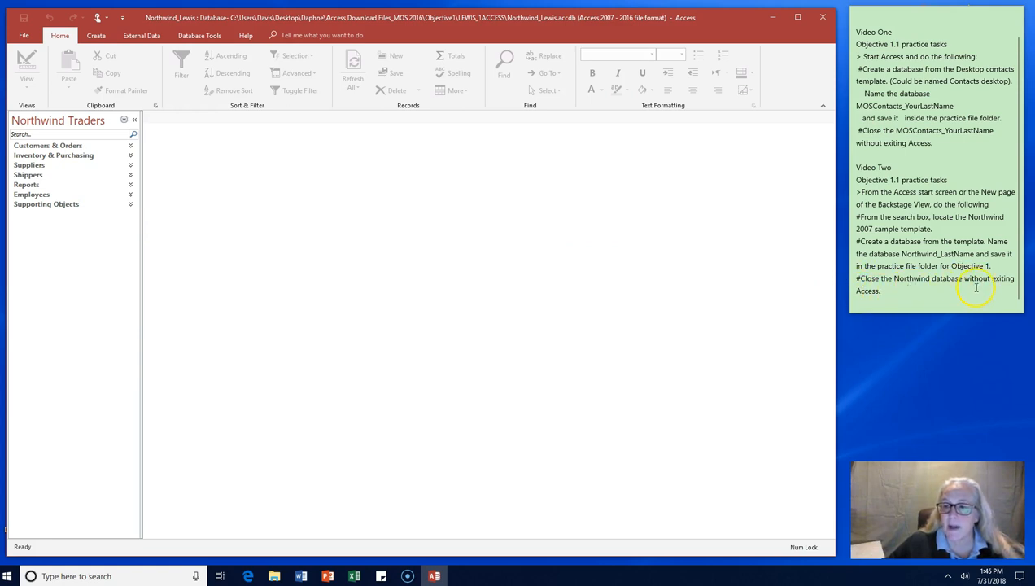
{"action": "mouse_move", "coordinate": [592, 257]}
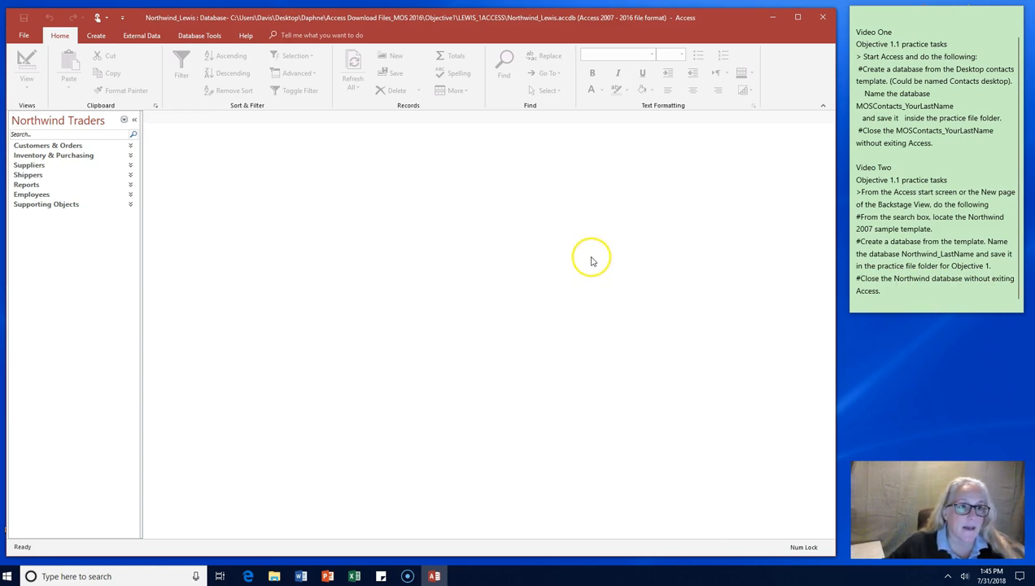
{"action": "mouse_move", "coordinate": [367, 228]}
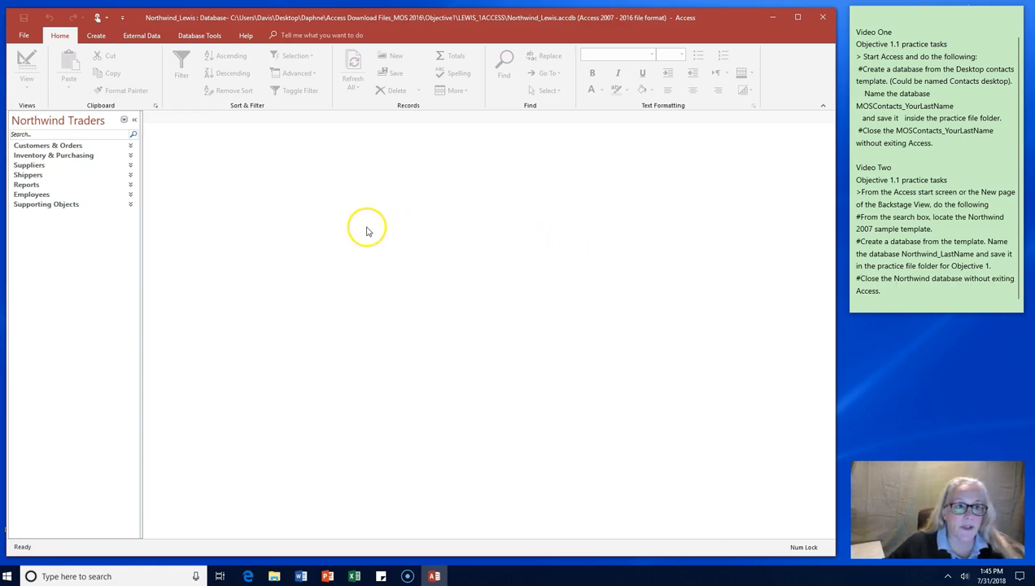
{"action": "mouse_move", "coordinate": [13, 543]}
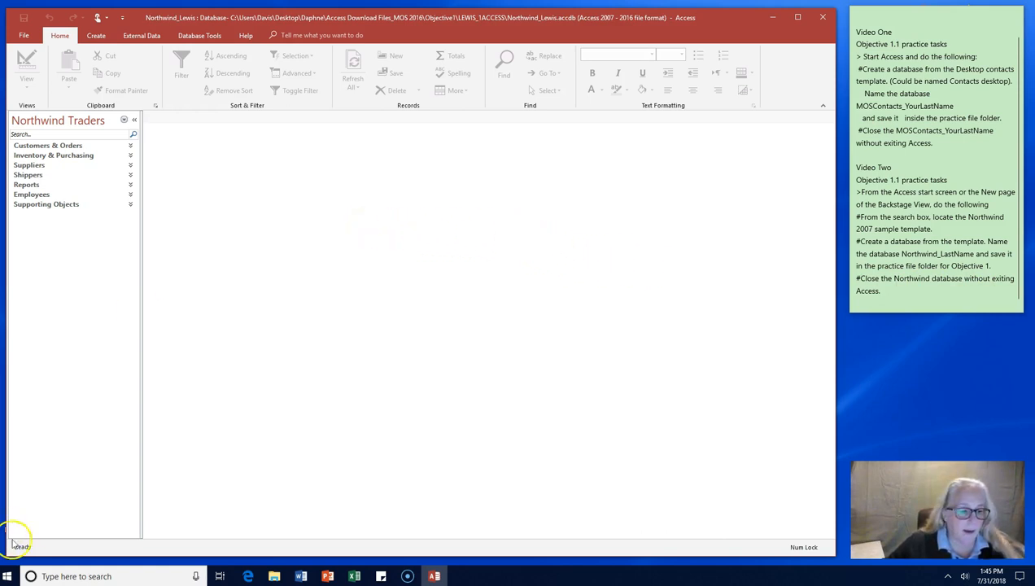
{"action": "mouse_move", "coordinate": [697, 352]}
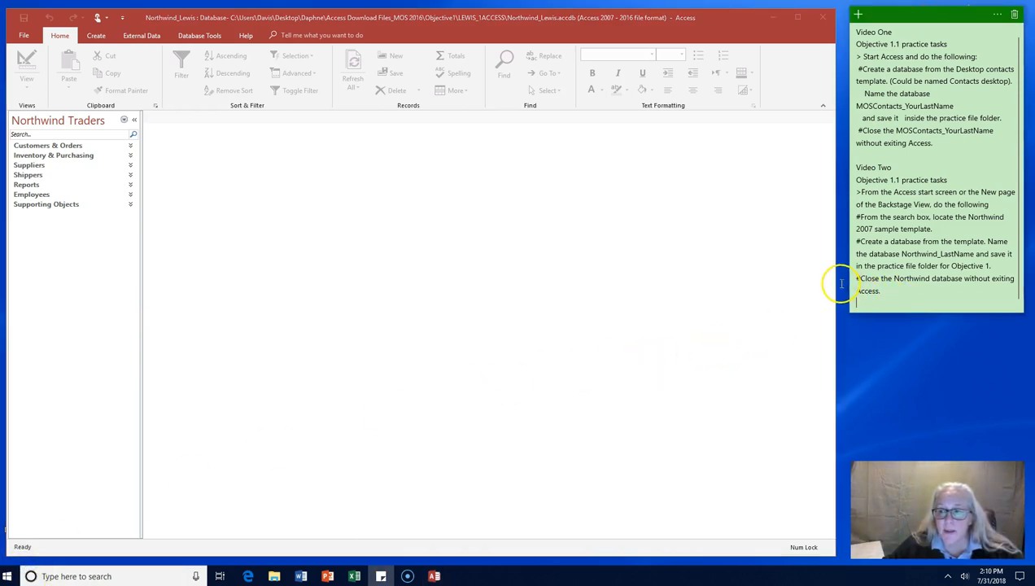
{"action": "mouse_move", "coordinate": [840, 283]}
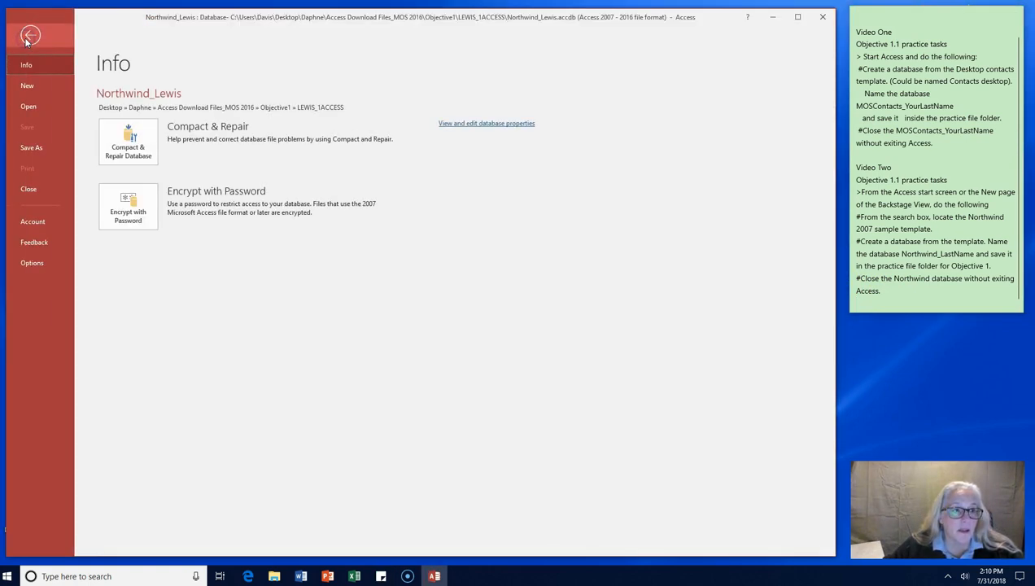
Close the Northwind_Lewis database via File > Close, leaving Access open and empty.
{"action": "left_click", "coordinate": [30, 34]}
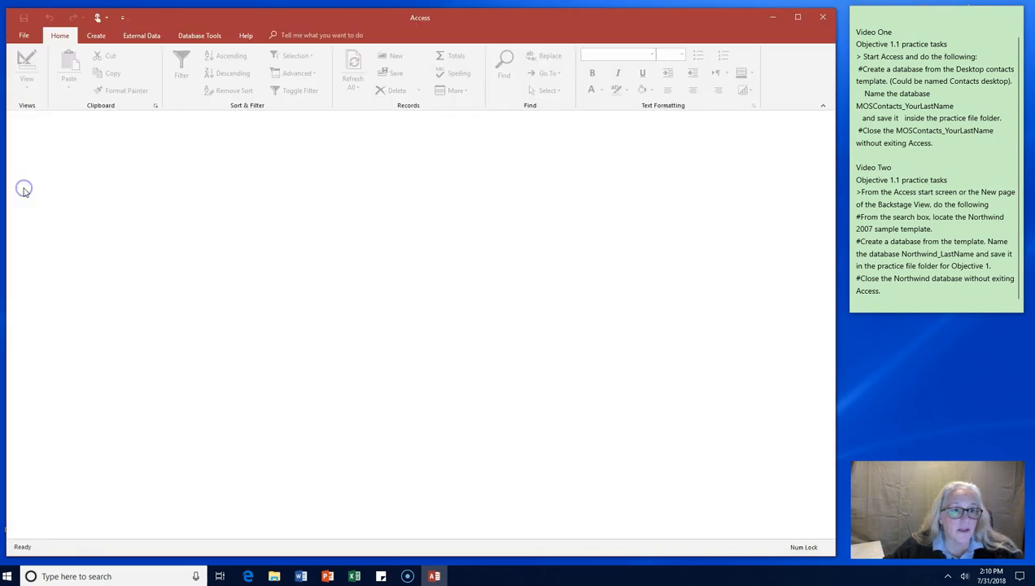
{"action": "mouse_move", "coordinate": [606, 317]}
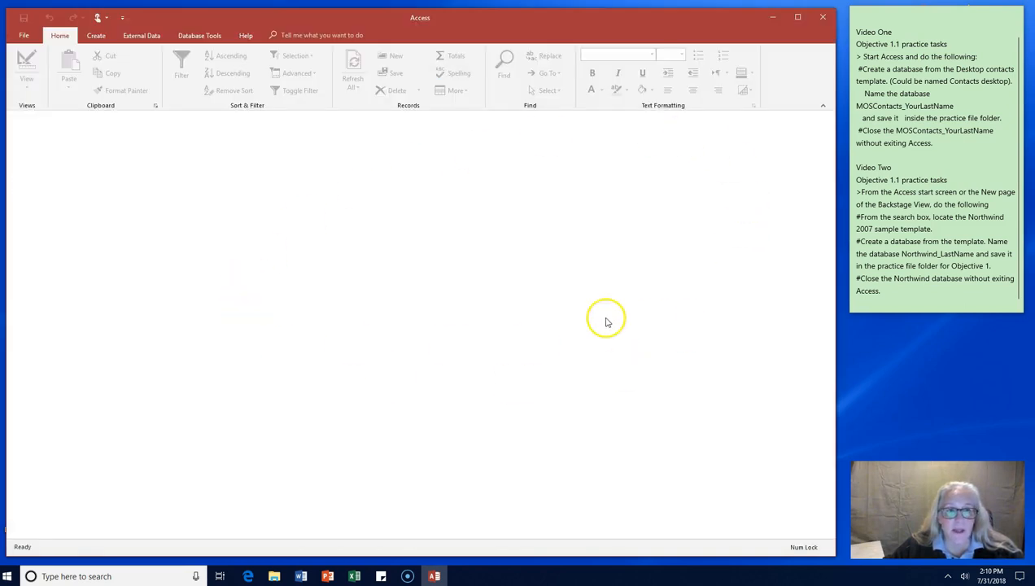
{"action": "mouse_move", "coordinate": [813, 118]}
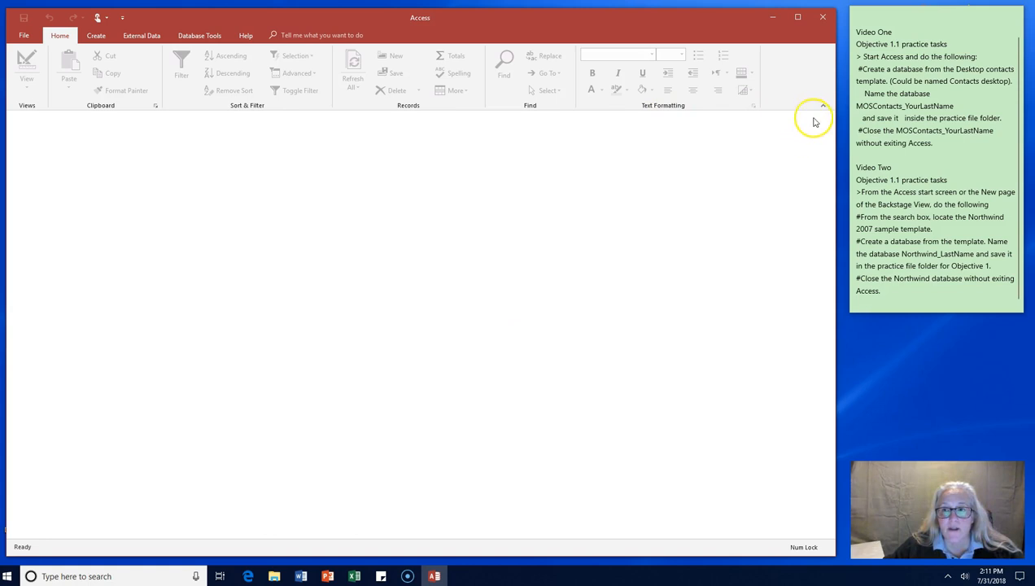
{"action": "mouse_move", "coordinate": [827, 121]}
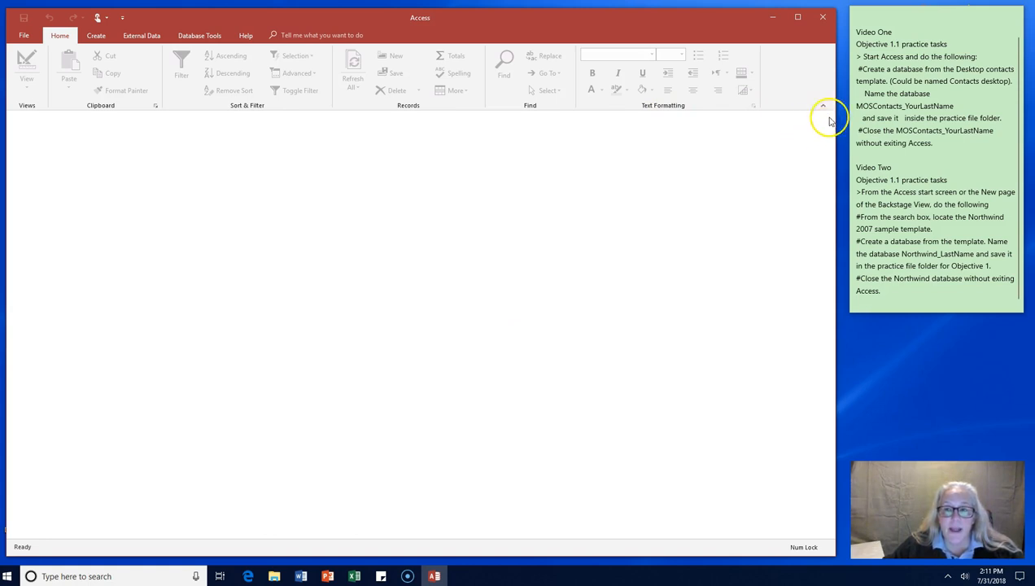
{"action": "mouse_move", "coordinate": [238, 149]}
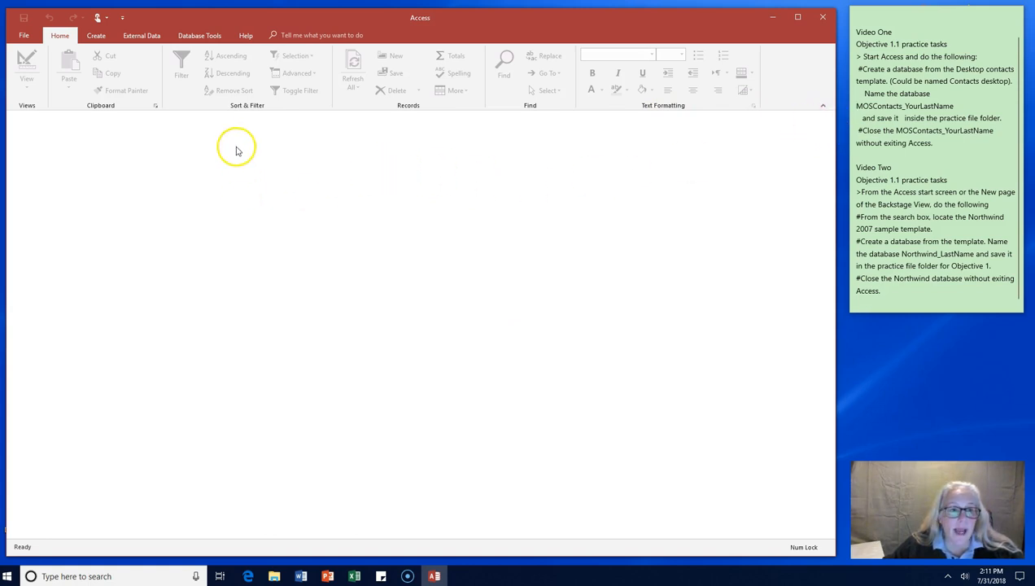
{"action": "mouse_move", "coordinate": [501, 250]}
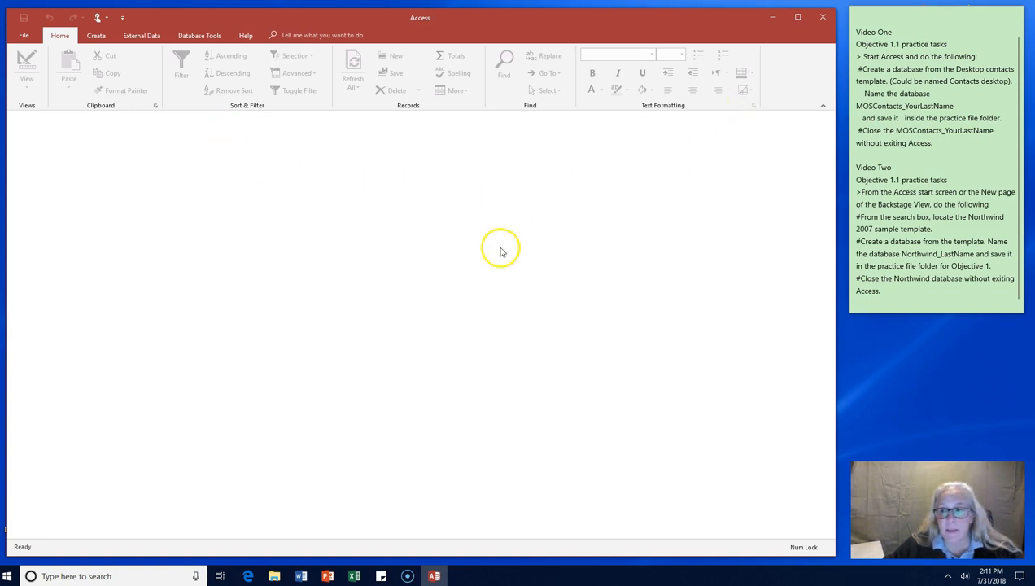
{"action": "mouse_move", "coordinate": [500, 250]}
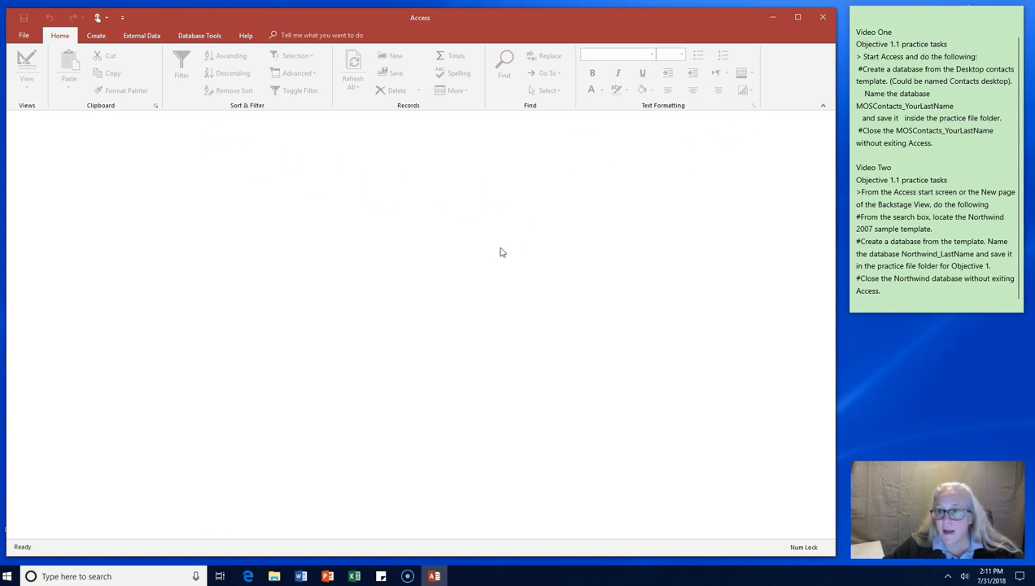